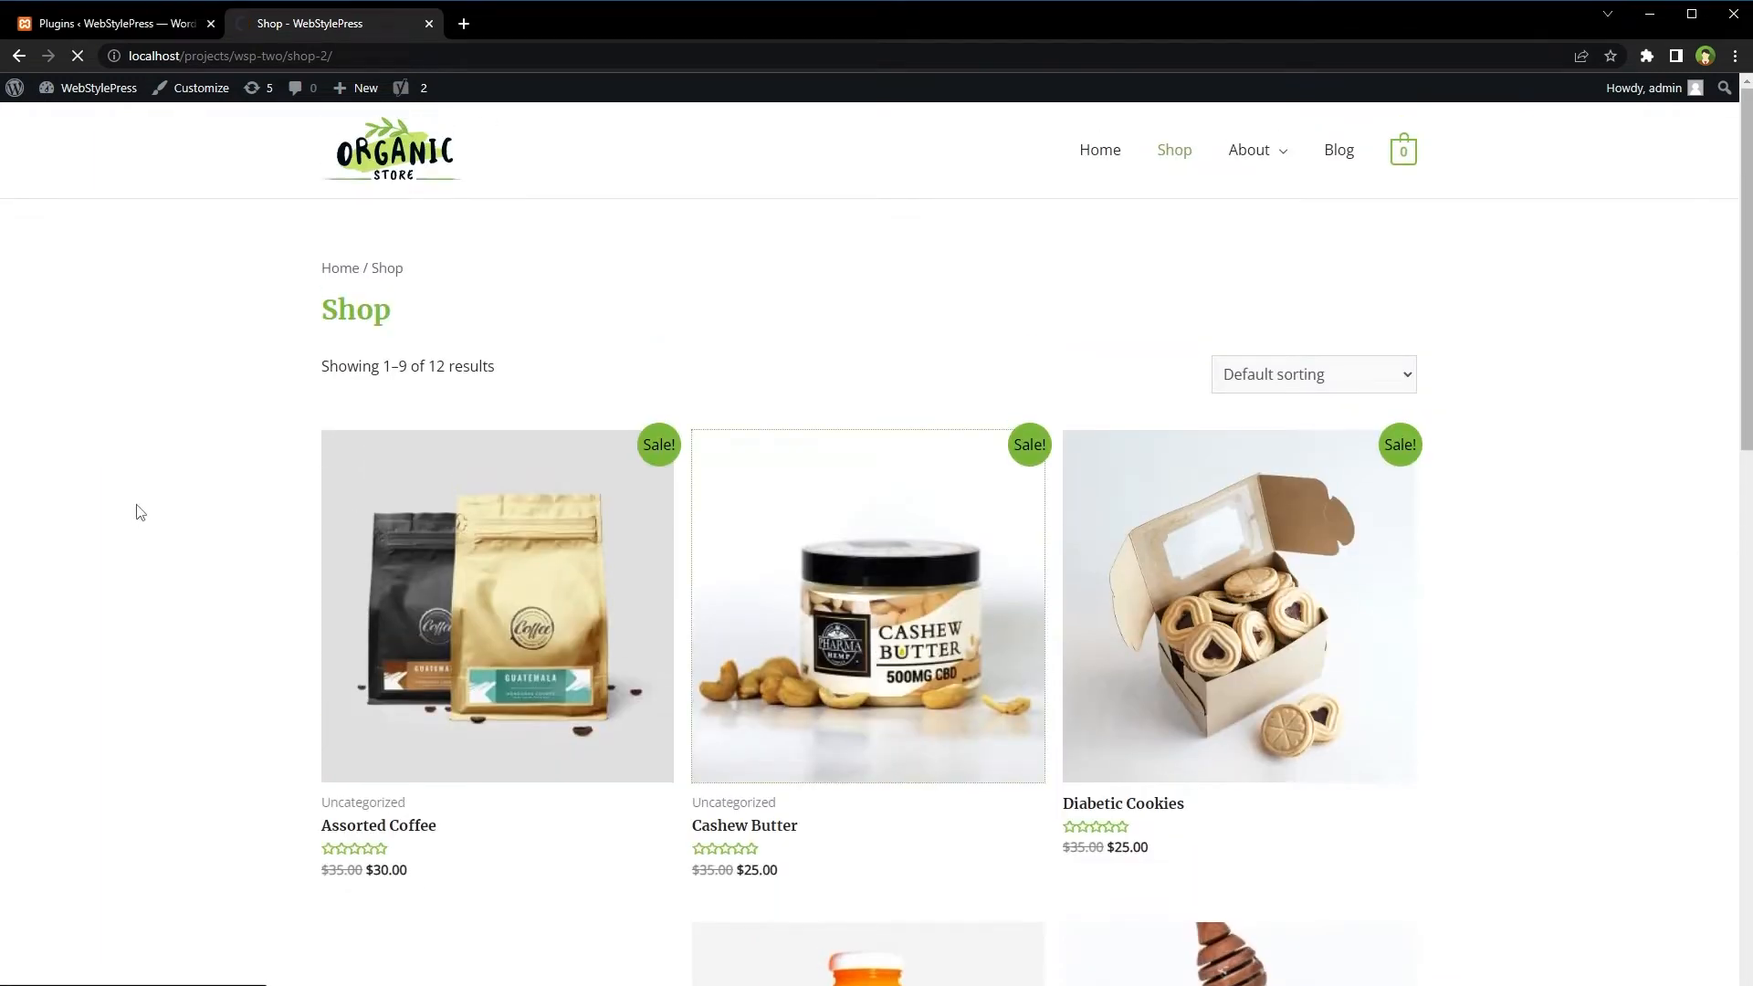
Add Cashew Butter to the cart from its product page and check the mini cart.
{"action": "left_click", "coordinate": [743, 825]}
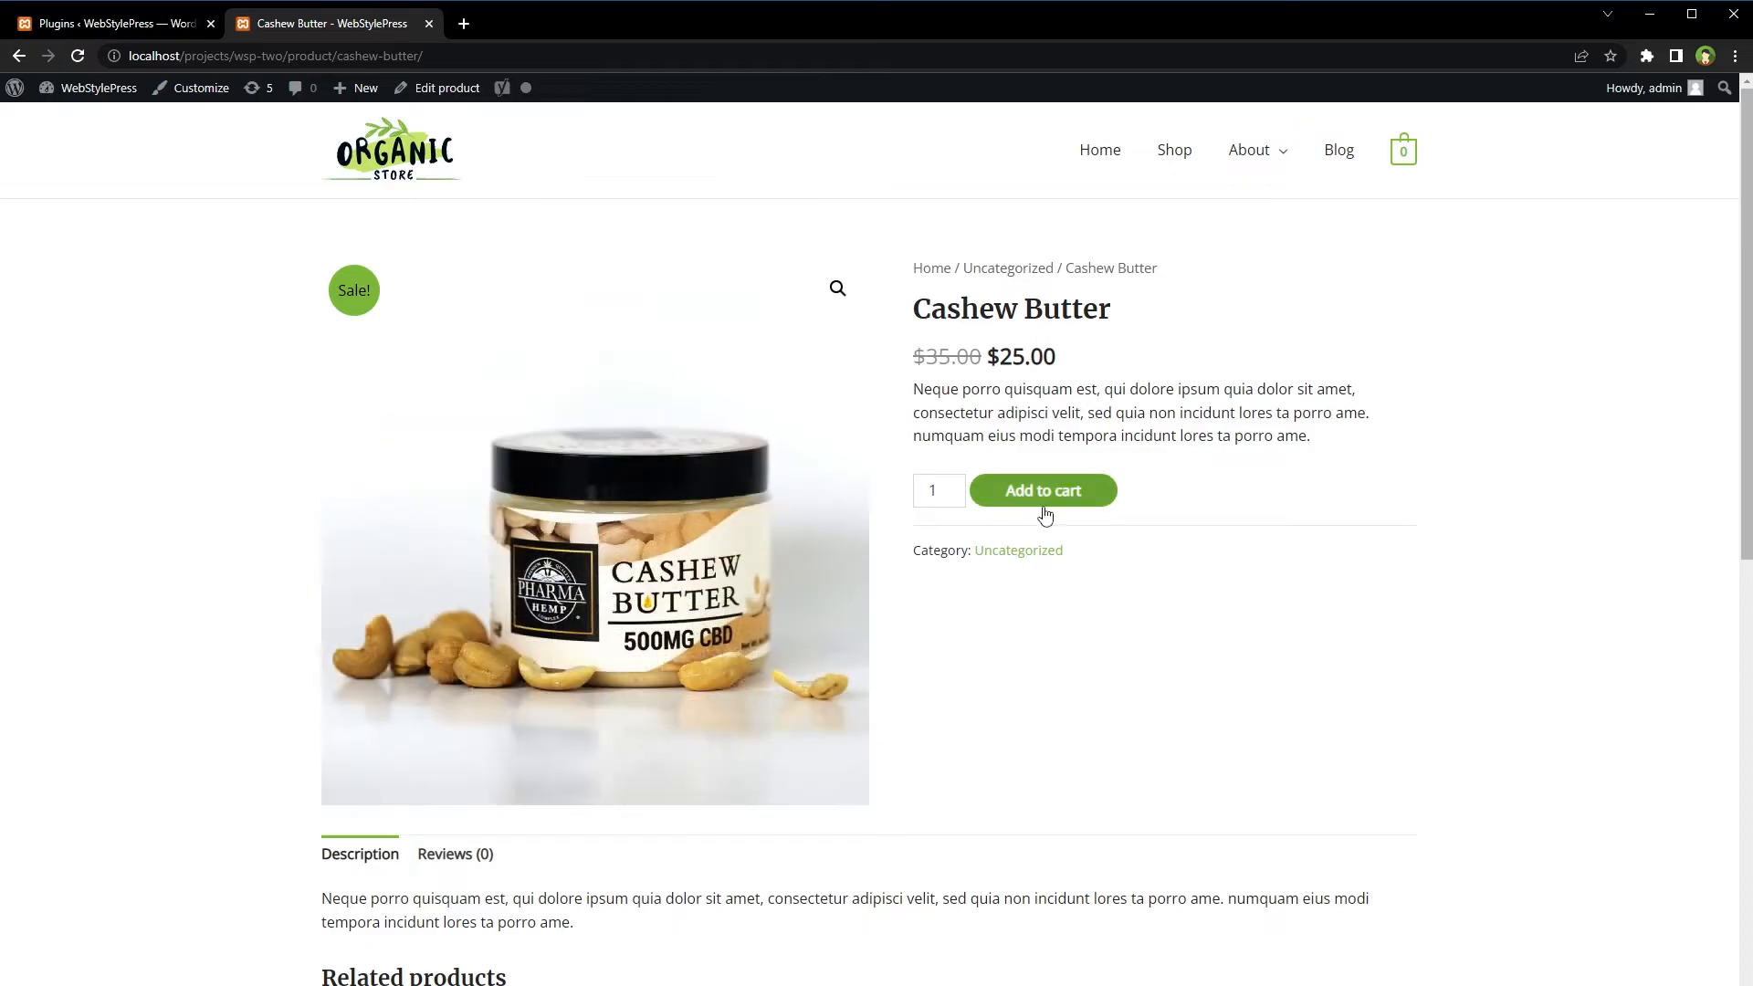
{"action": "left_click", "coordinate": [1042, 490]}
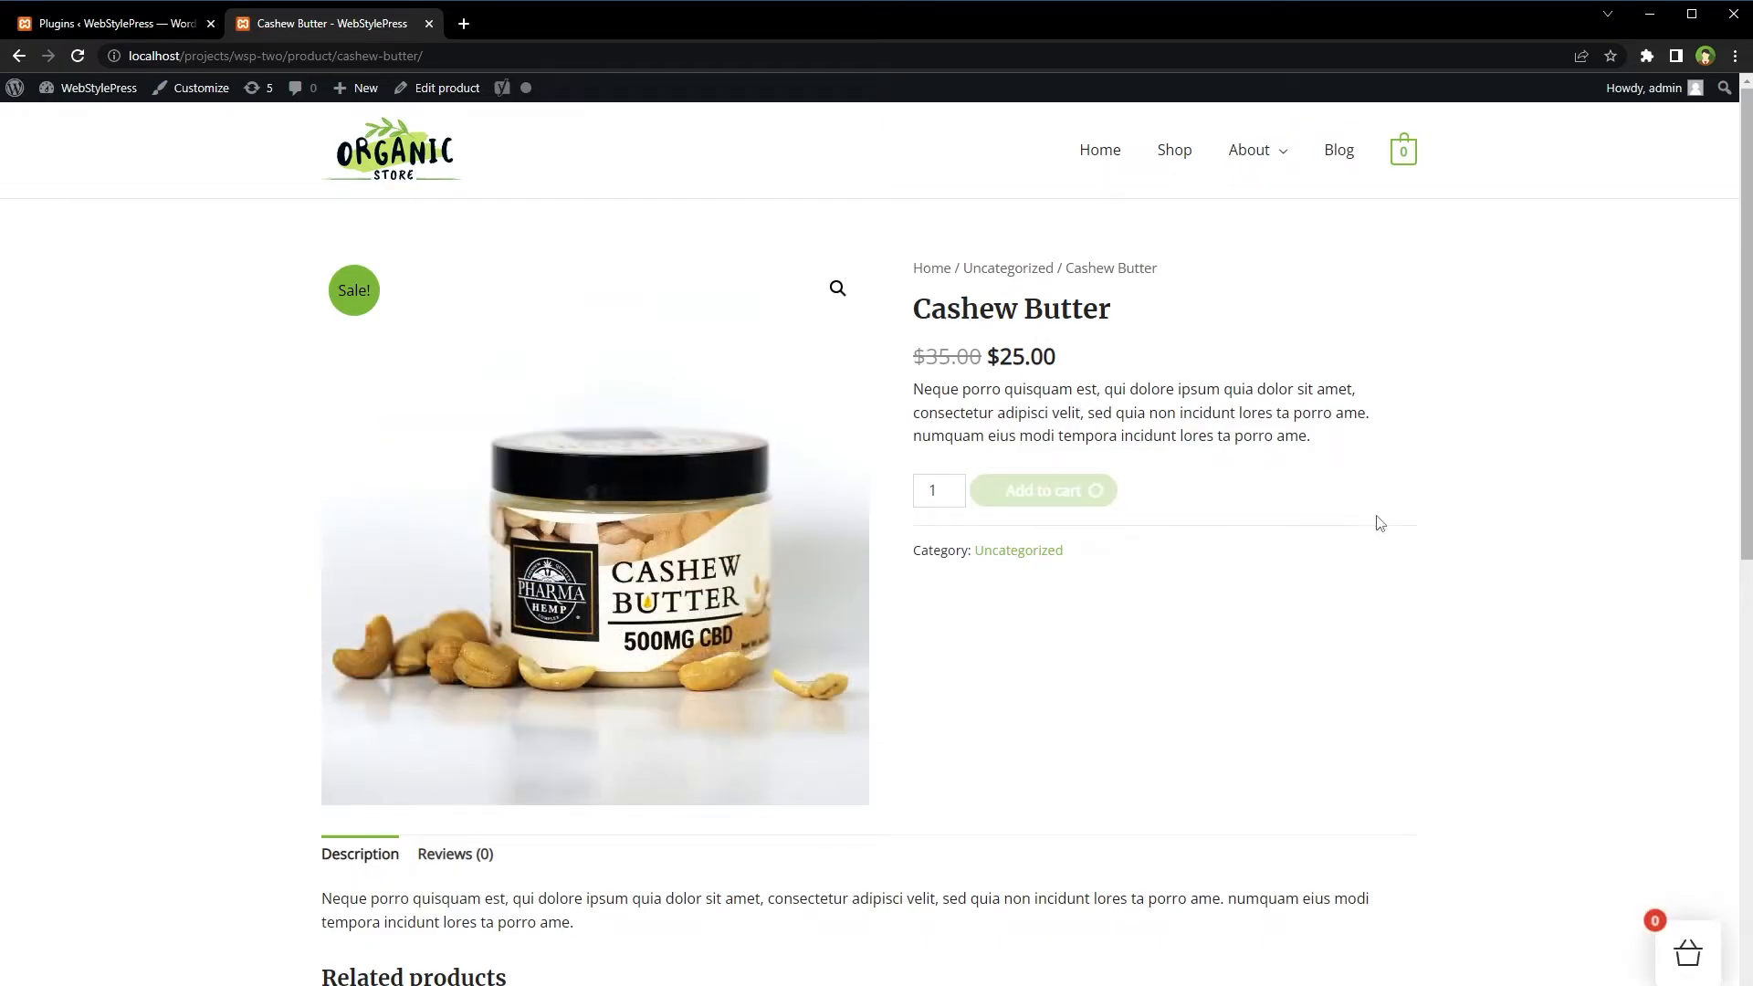
{"action": "left_click", "coordinate": [1043, 489]}
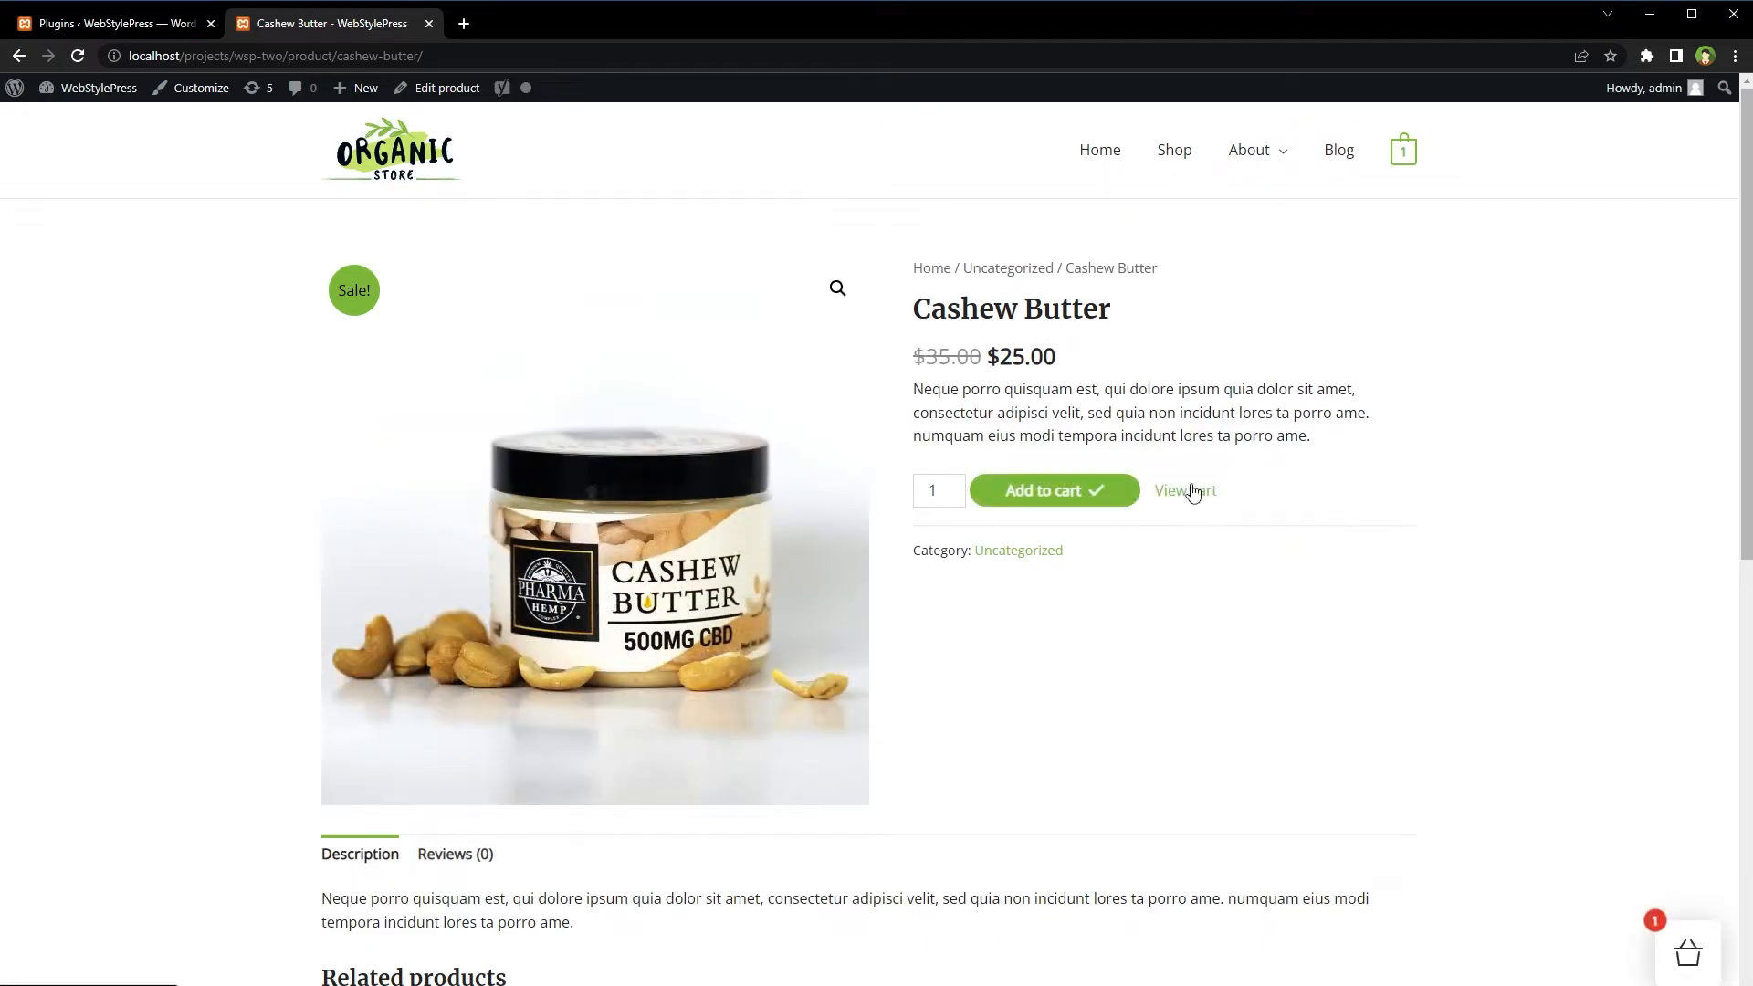
{"action": "left_click", "coordinate": [1404, 150]}
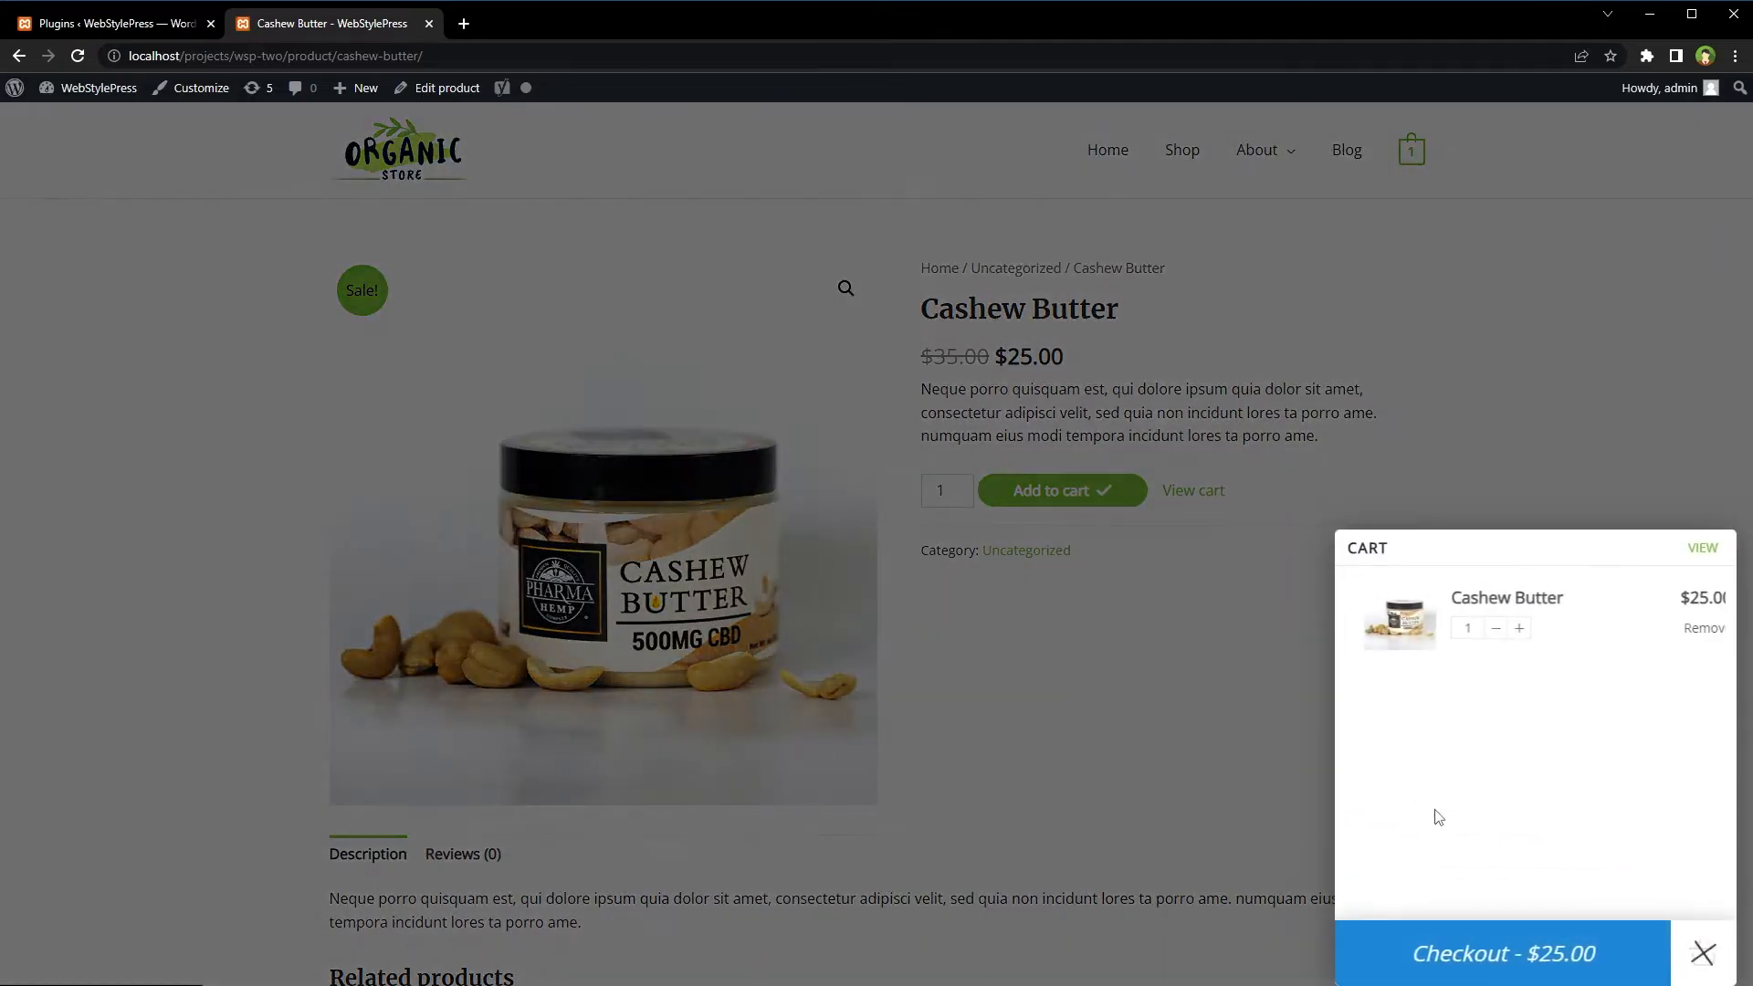
{"action": "left_click", "coordinate": [1703, 952]}
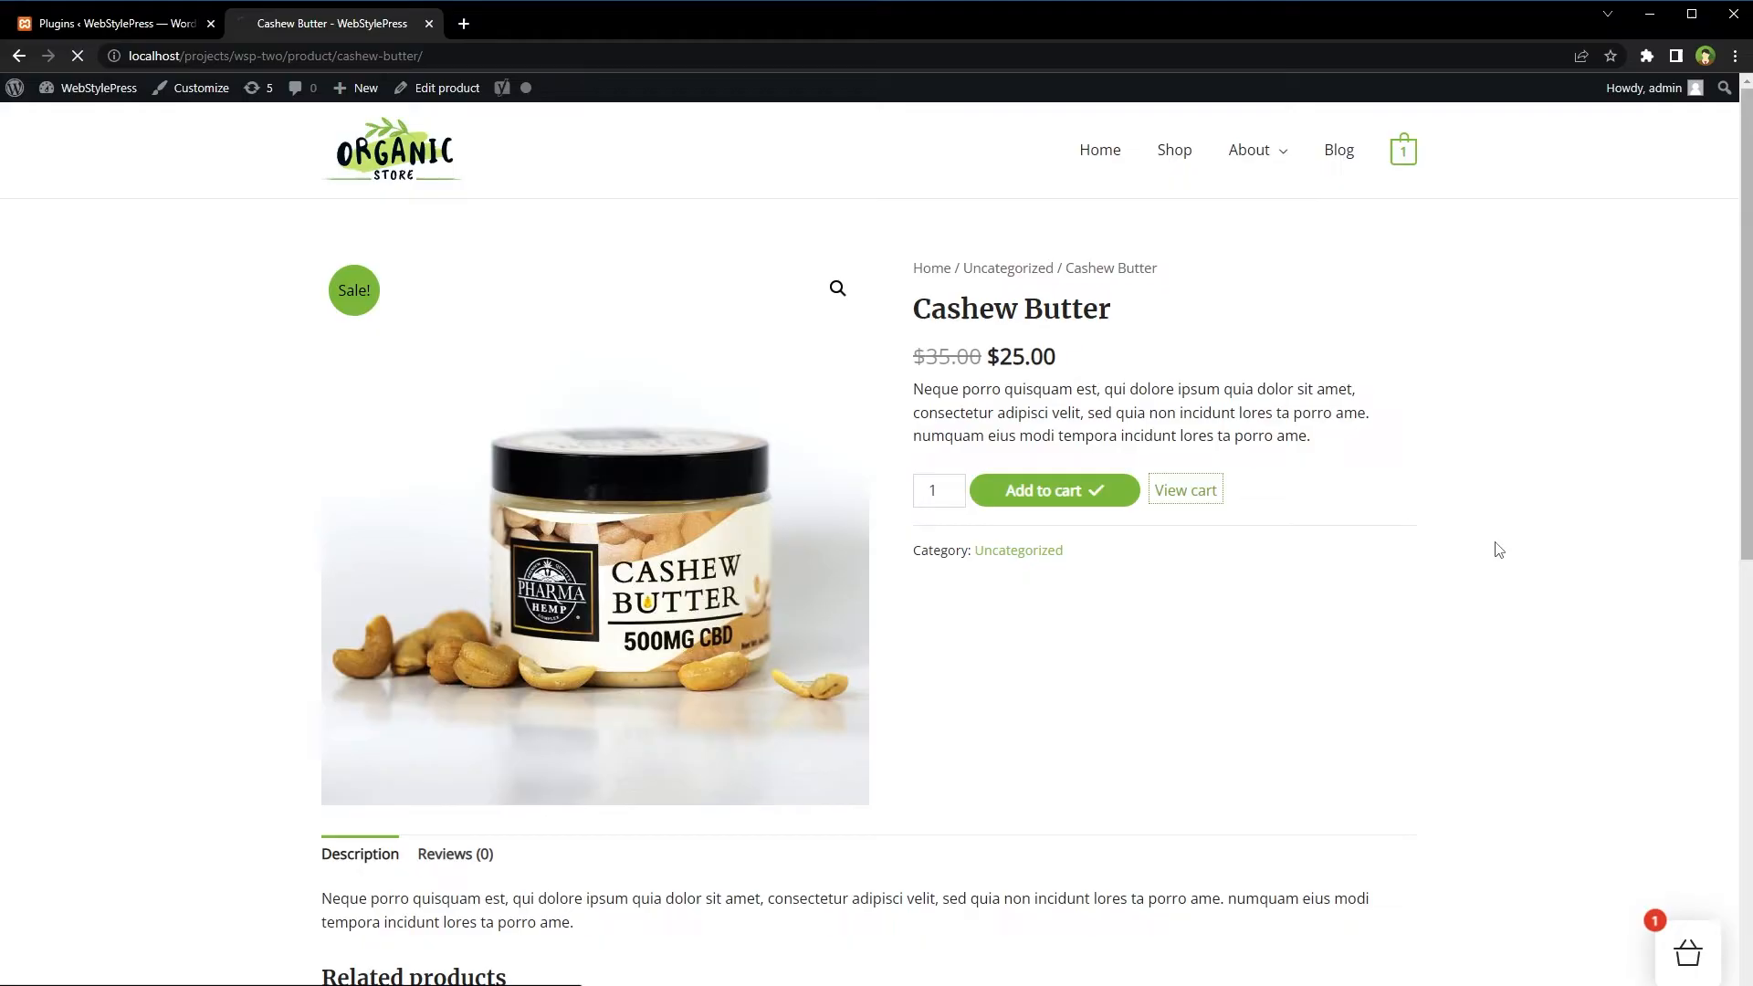
View the cart page, proceed to checkout, then return to the cart and shop.
{"action": "left_click", "coordinate": [1184, 489]}
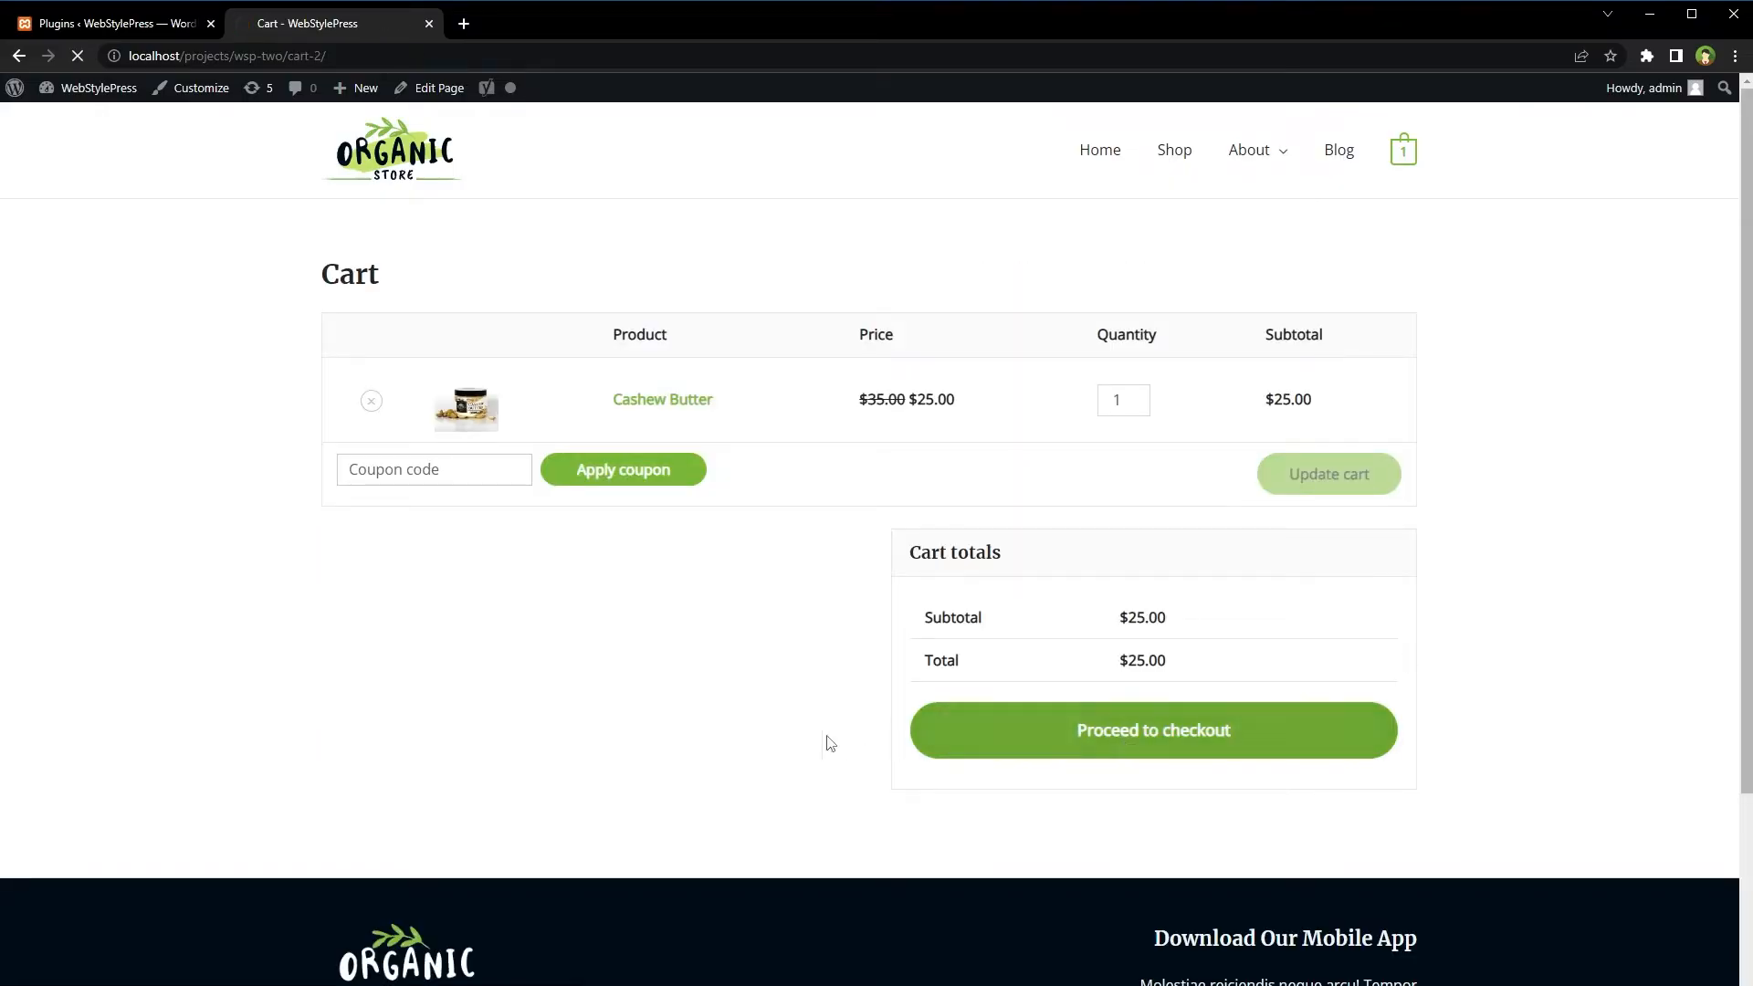
{"action": "left_click", "coordinate": [1152, 731]}
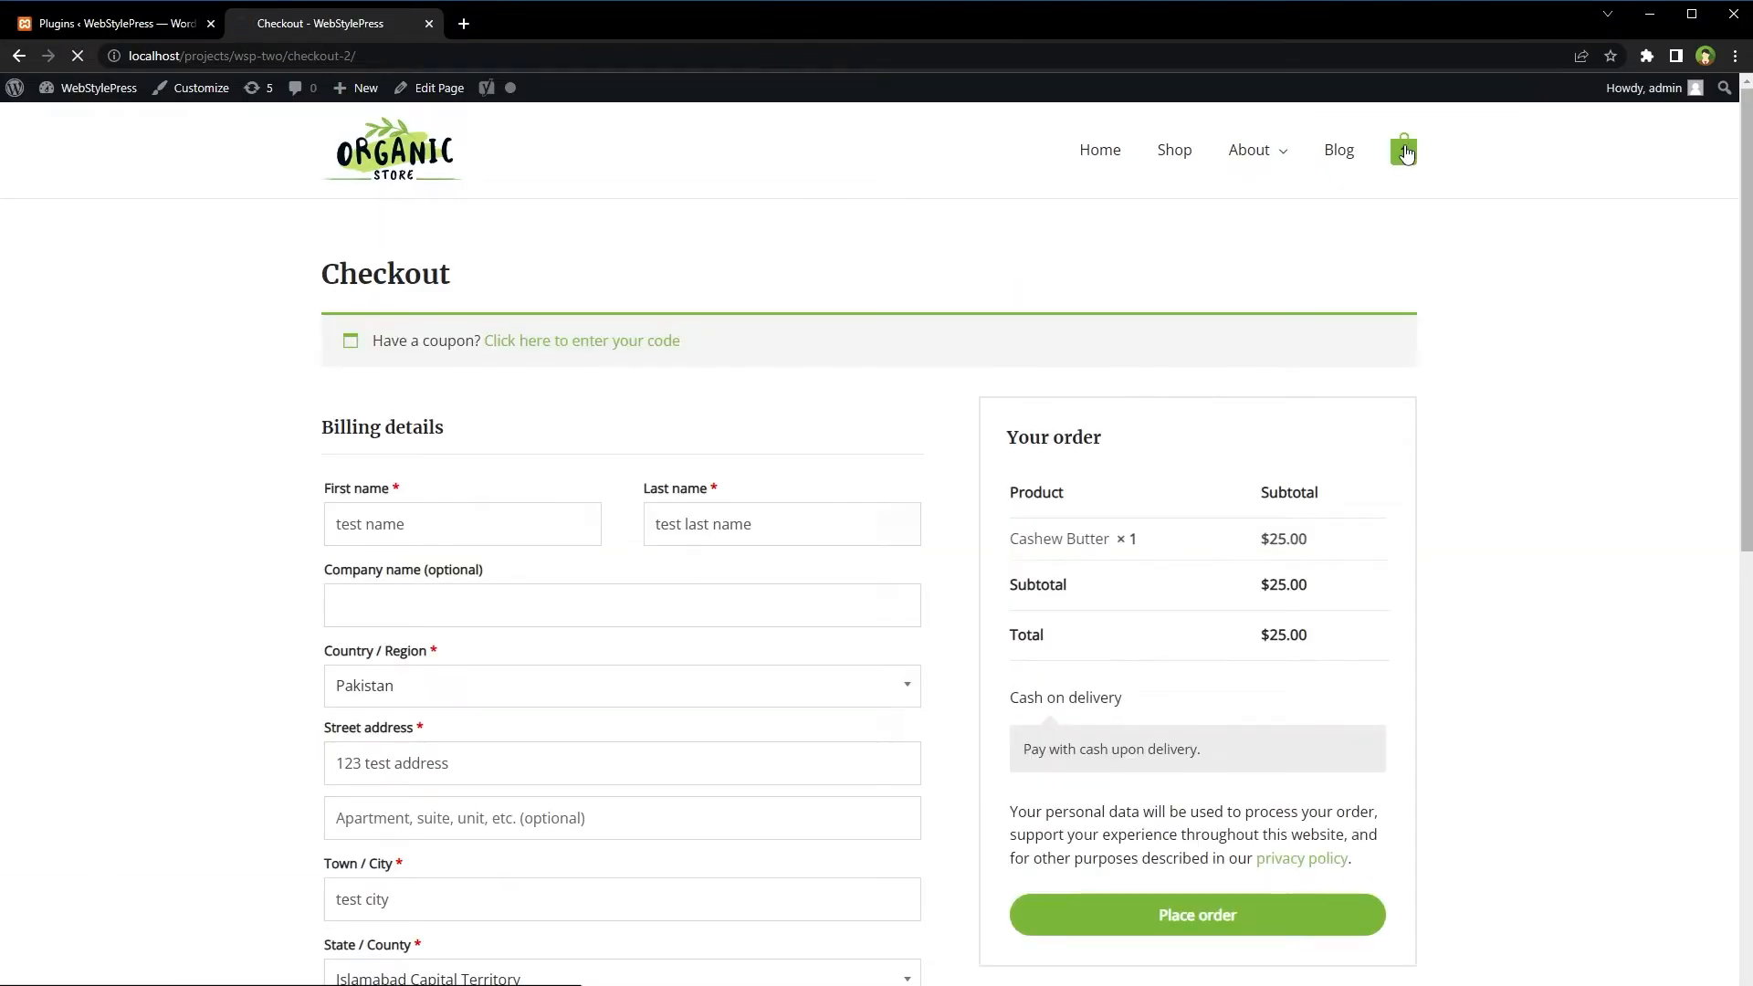
{"action": "left_click", "coordinate": [1405, 150]}
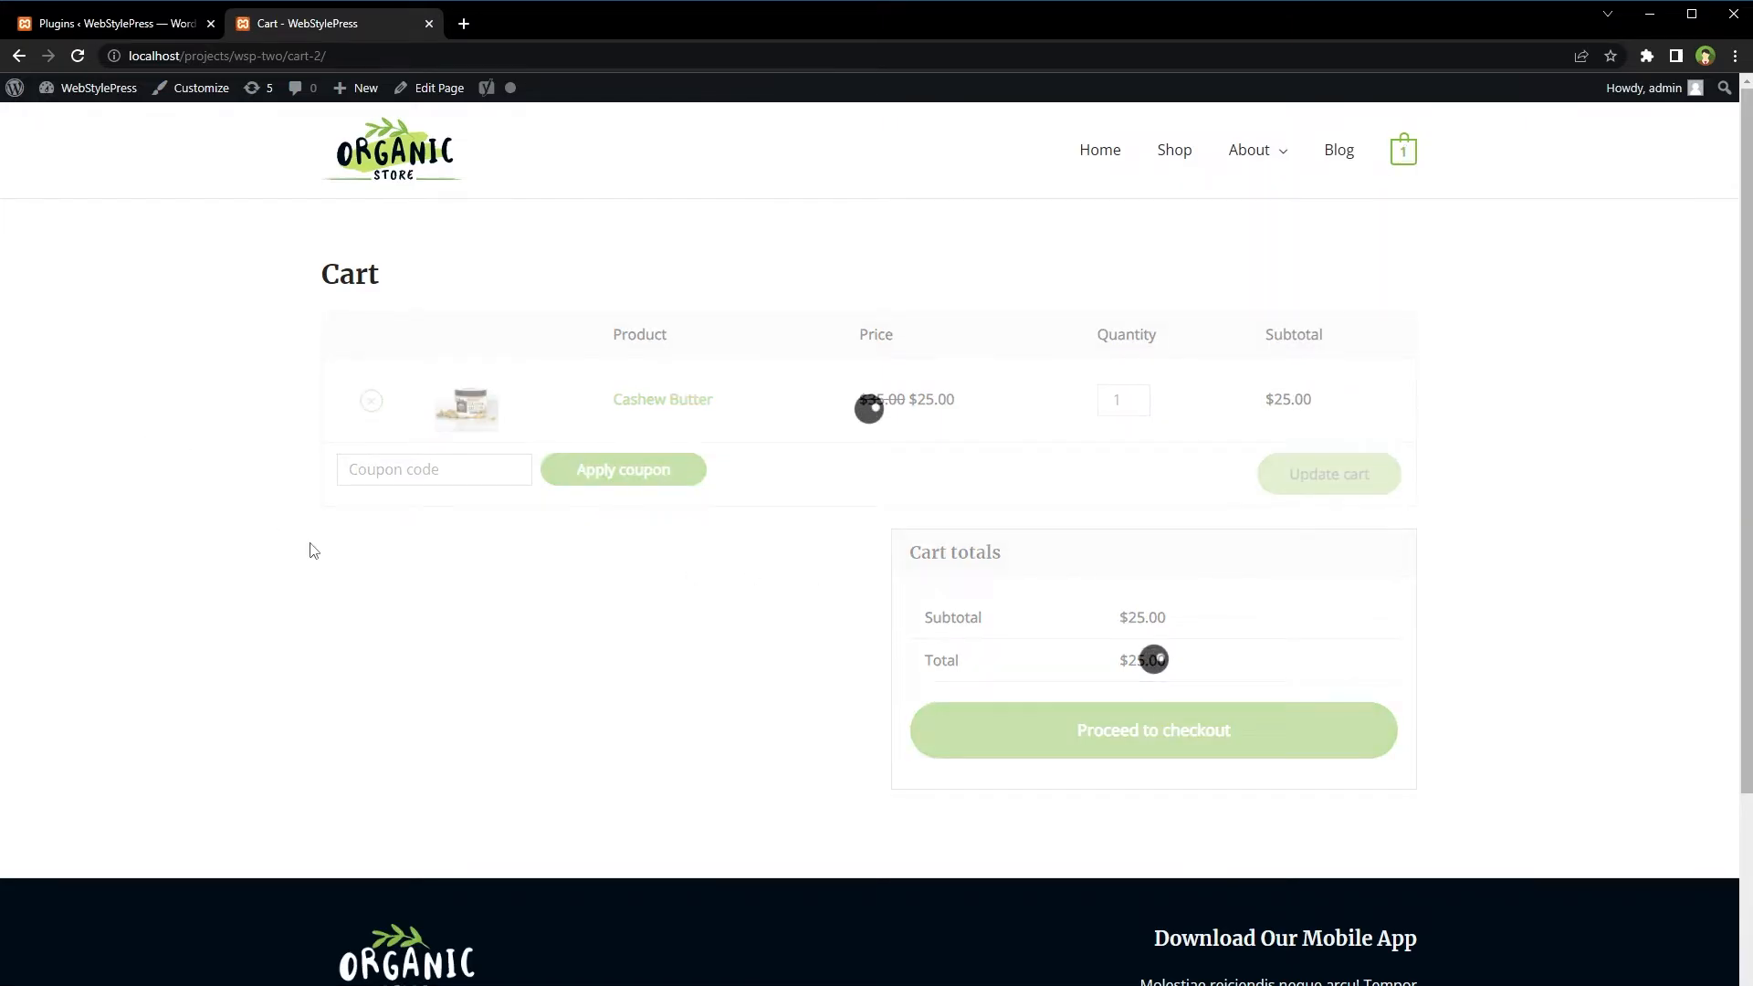
{"action": "left_click", "coordinate": [370, 400]}
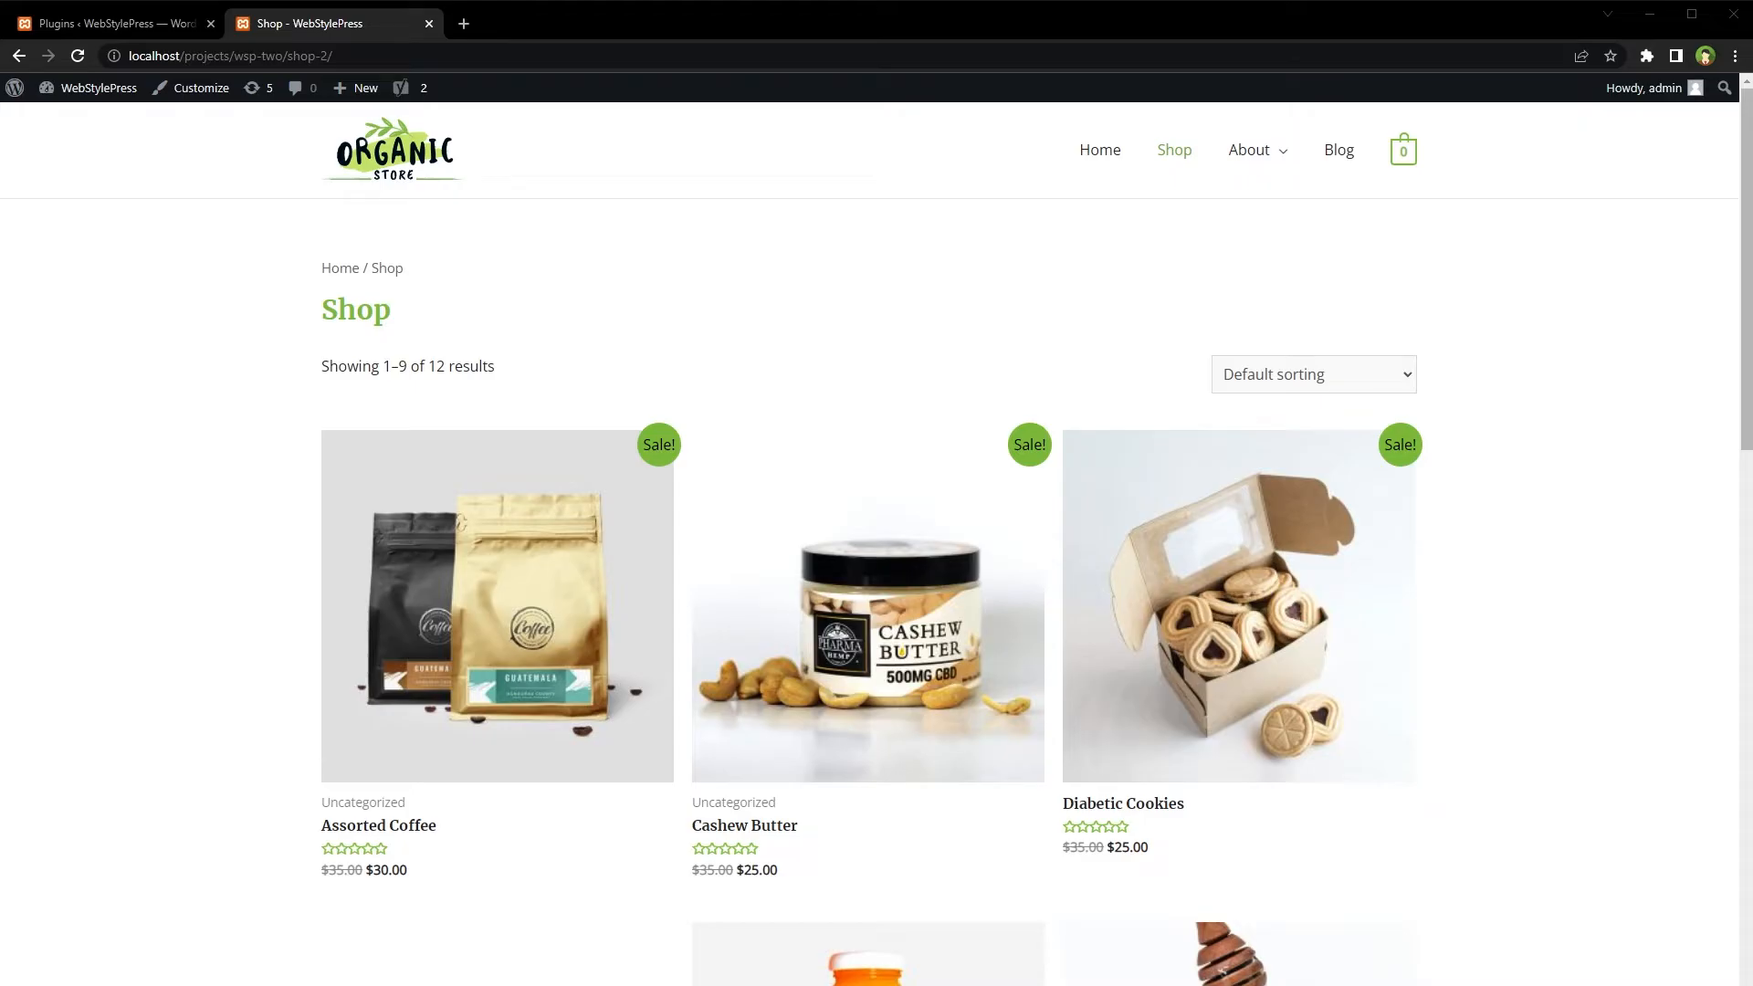
Search the plugin directory for 'Direct Checkout' and look over the 446 results.
{"action": "left_click", "coordinate": [106, 22]}
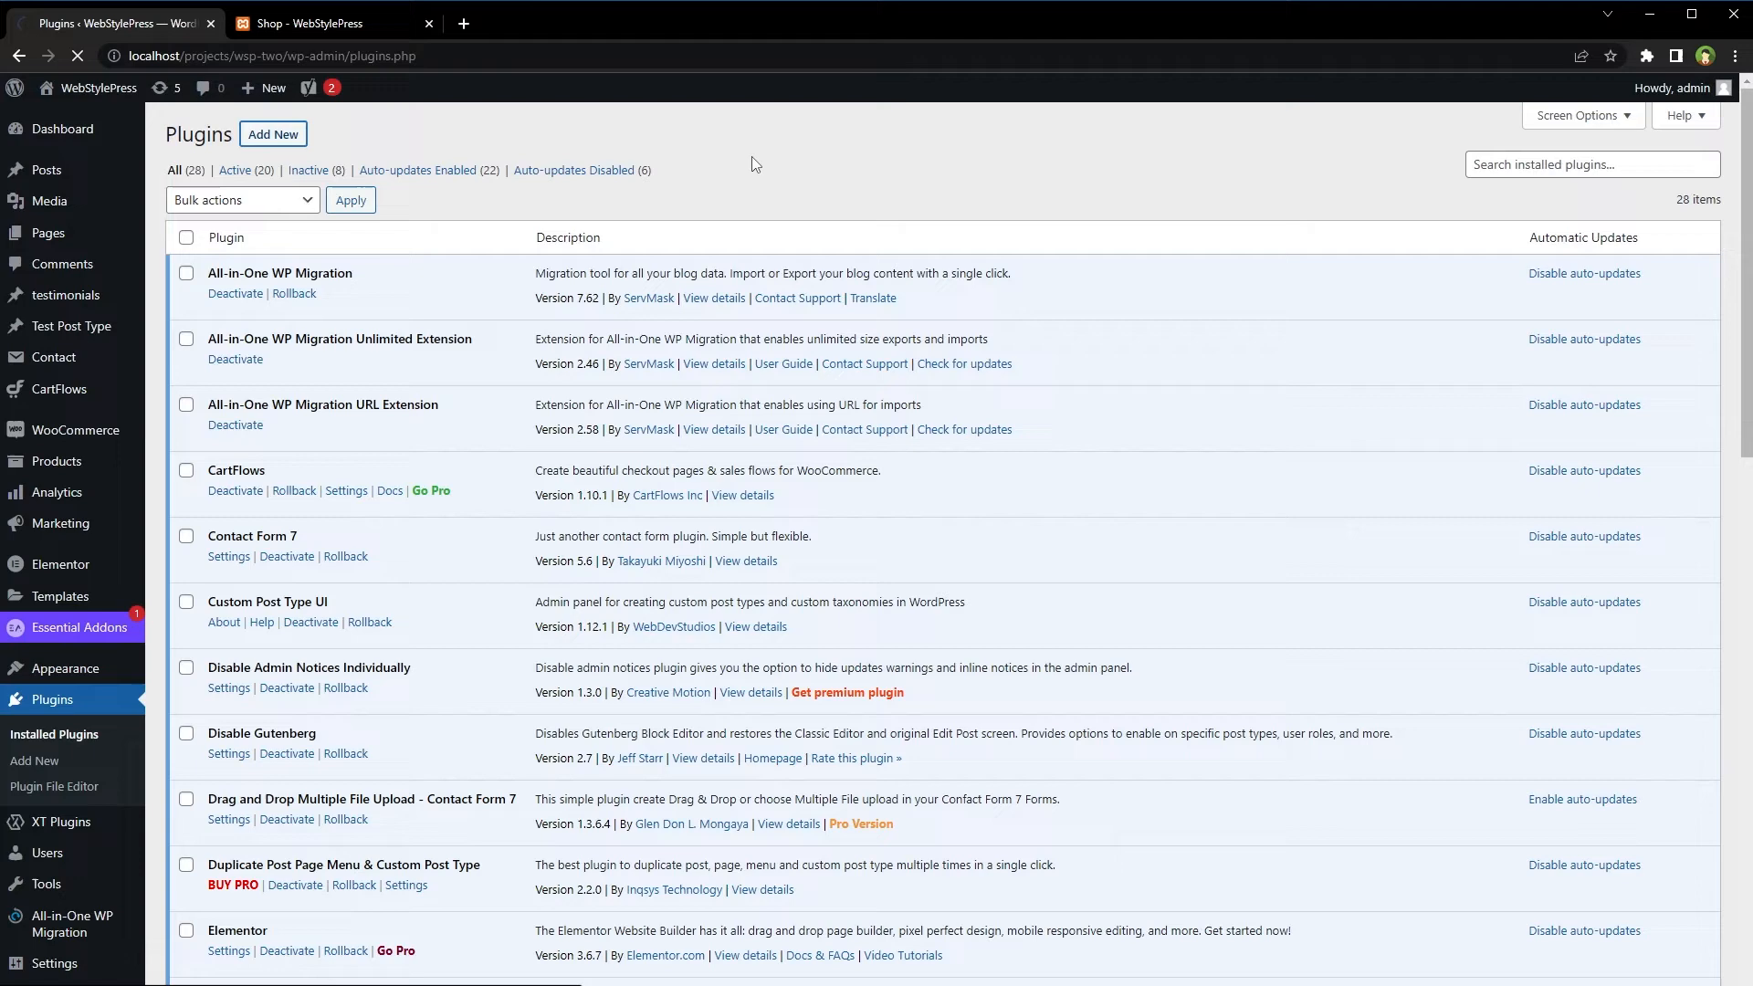
{"action": "mouse_move", "coordinate": [898, 214]}
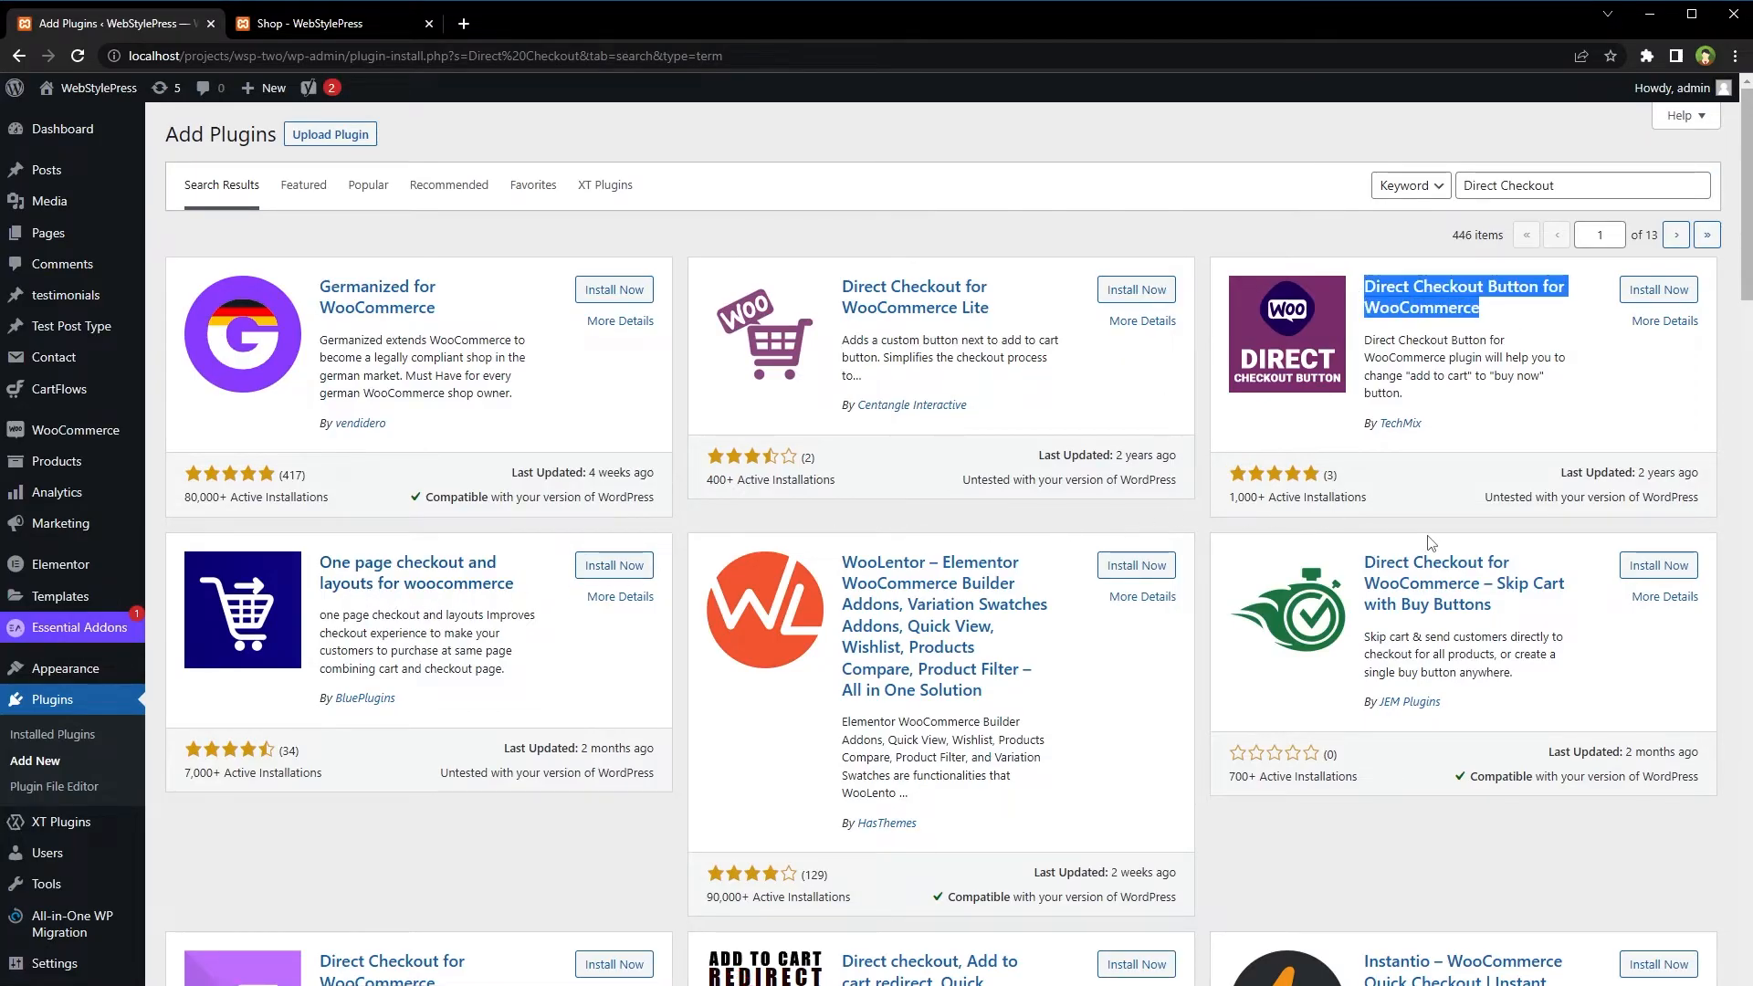
{"action": "scroll", "scroll_direction": "down", "scroll_amount": 3}
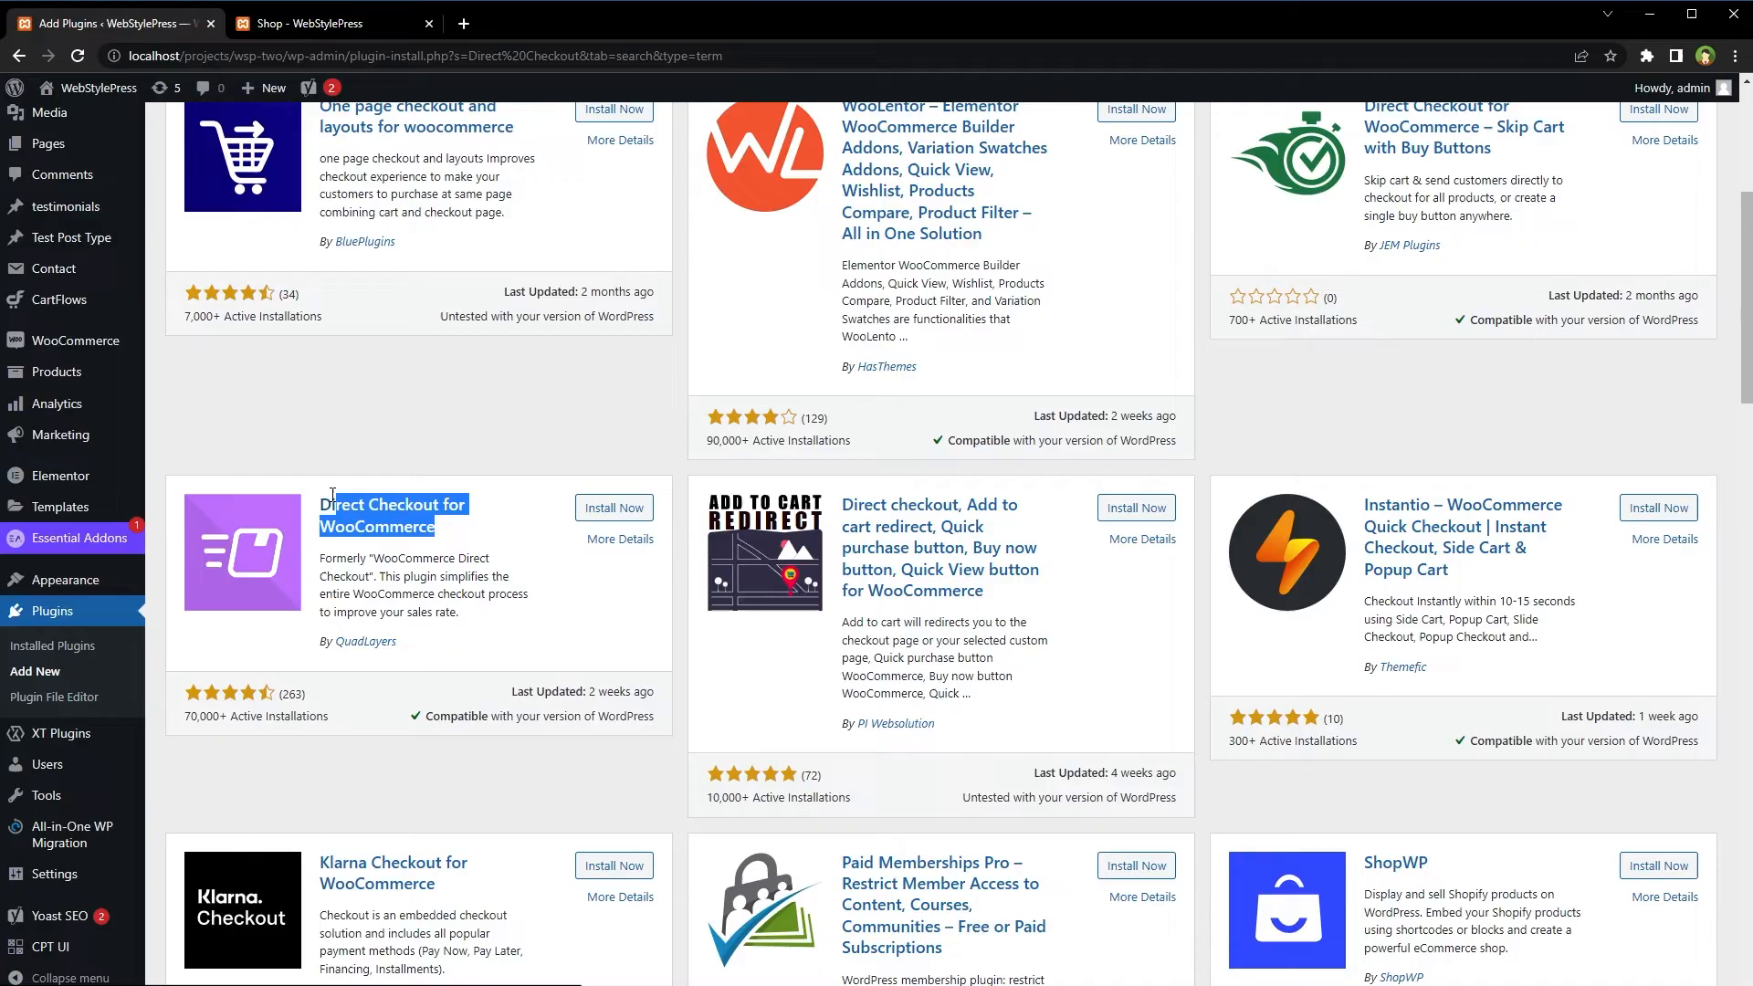
{"action": "scroll", "scroll_direction": "up", "scroll_amount": 3}
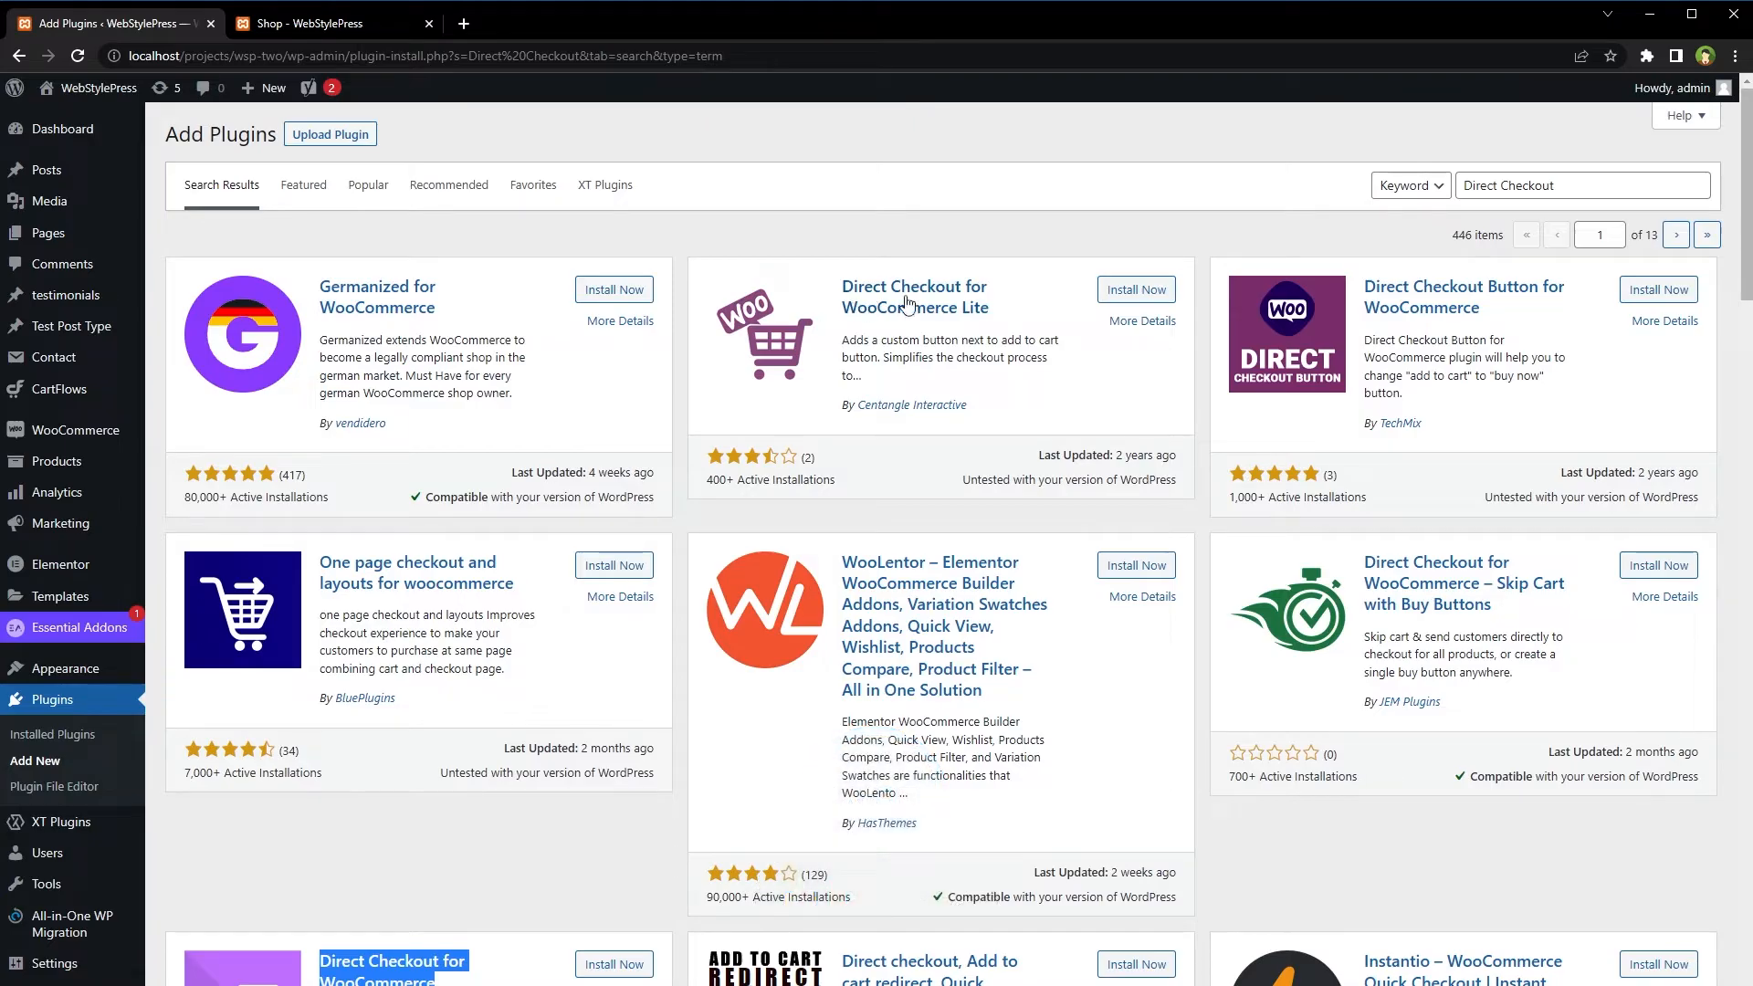
Install and activate Direct Checkout for WooCommerce Lite by QuadLayers.
{"action": "left_click", "coordinate": [1135, 288]}
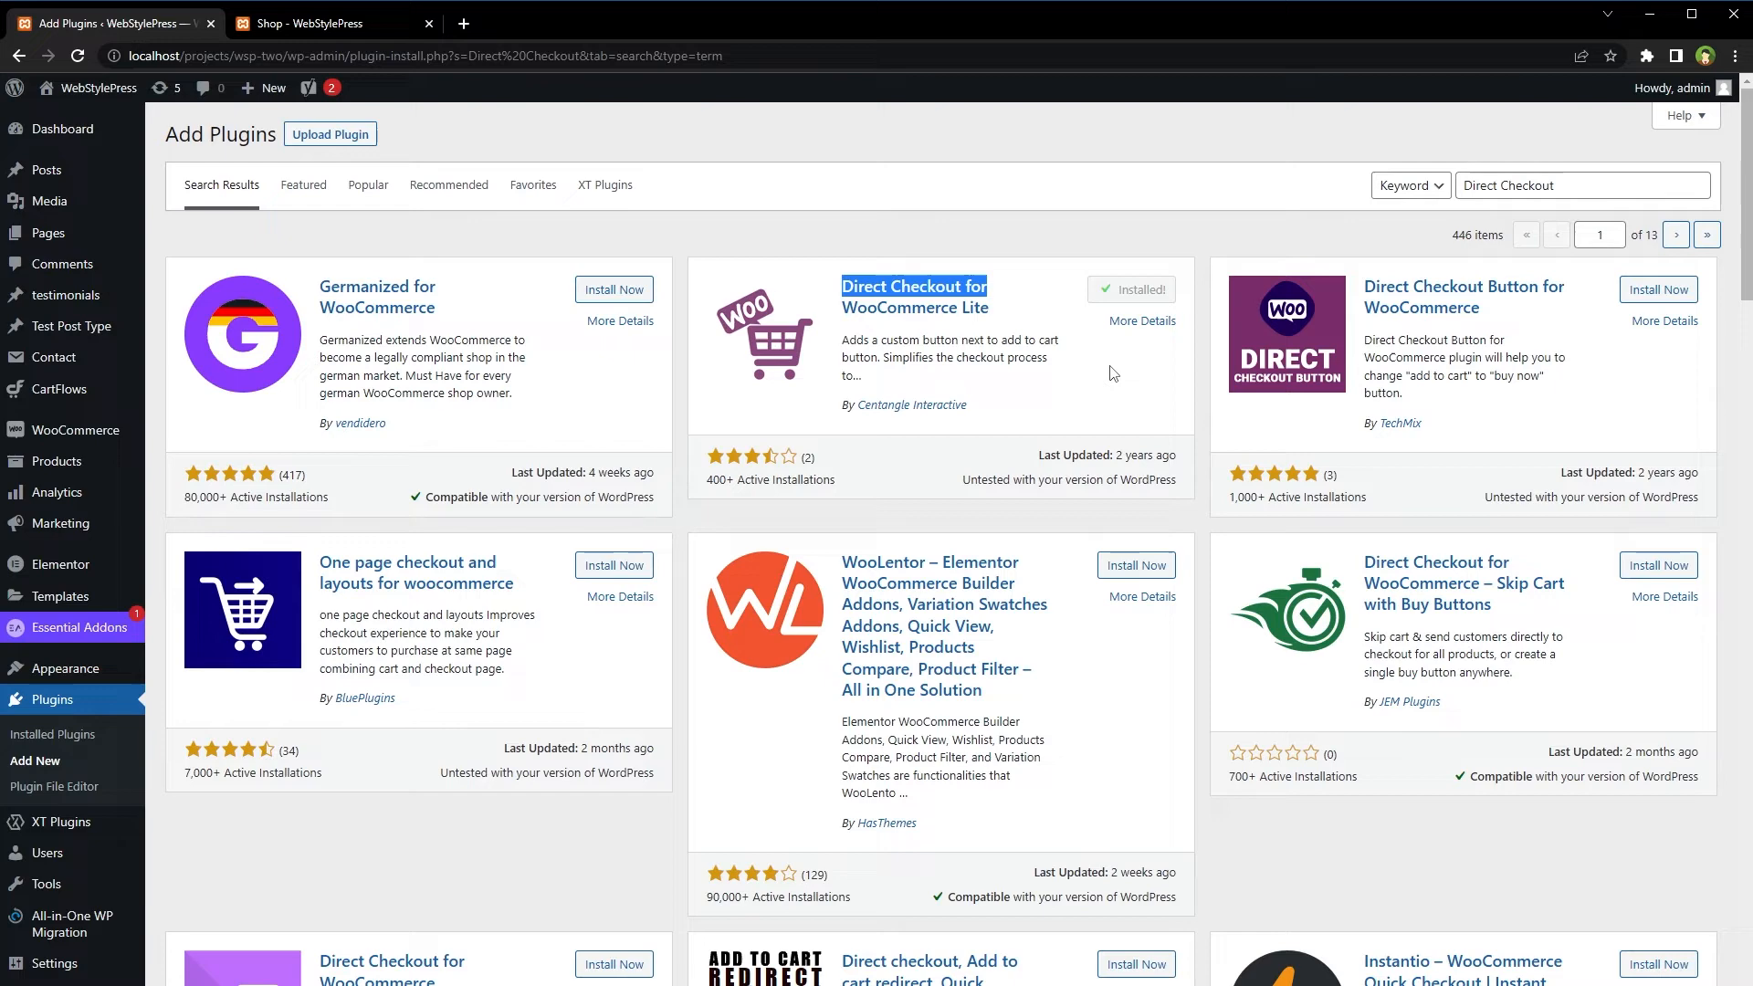
{"action": "left_click", "coordinate": [1142, 289]}
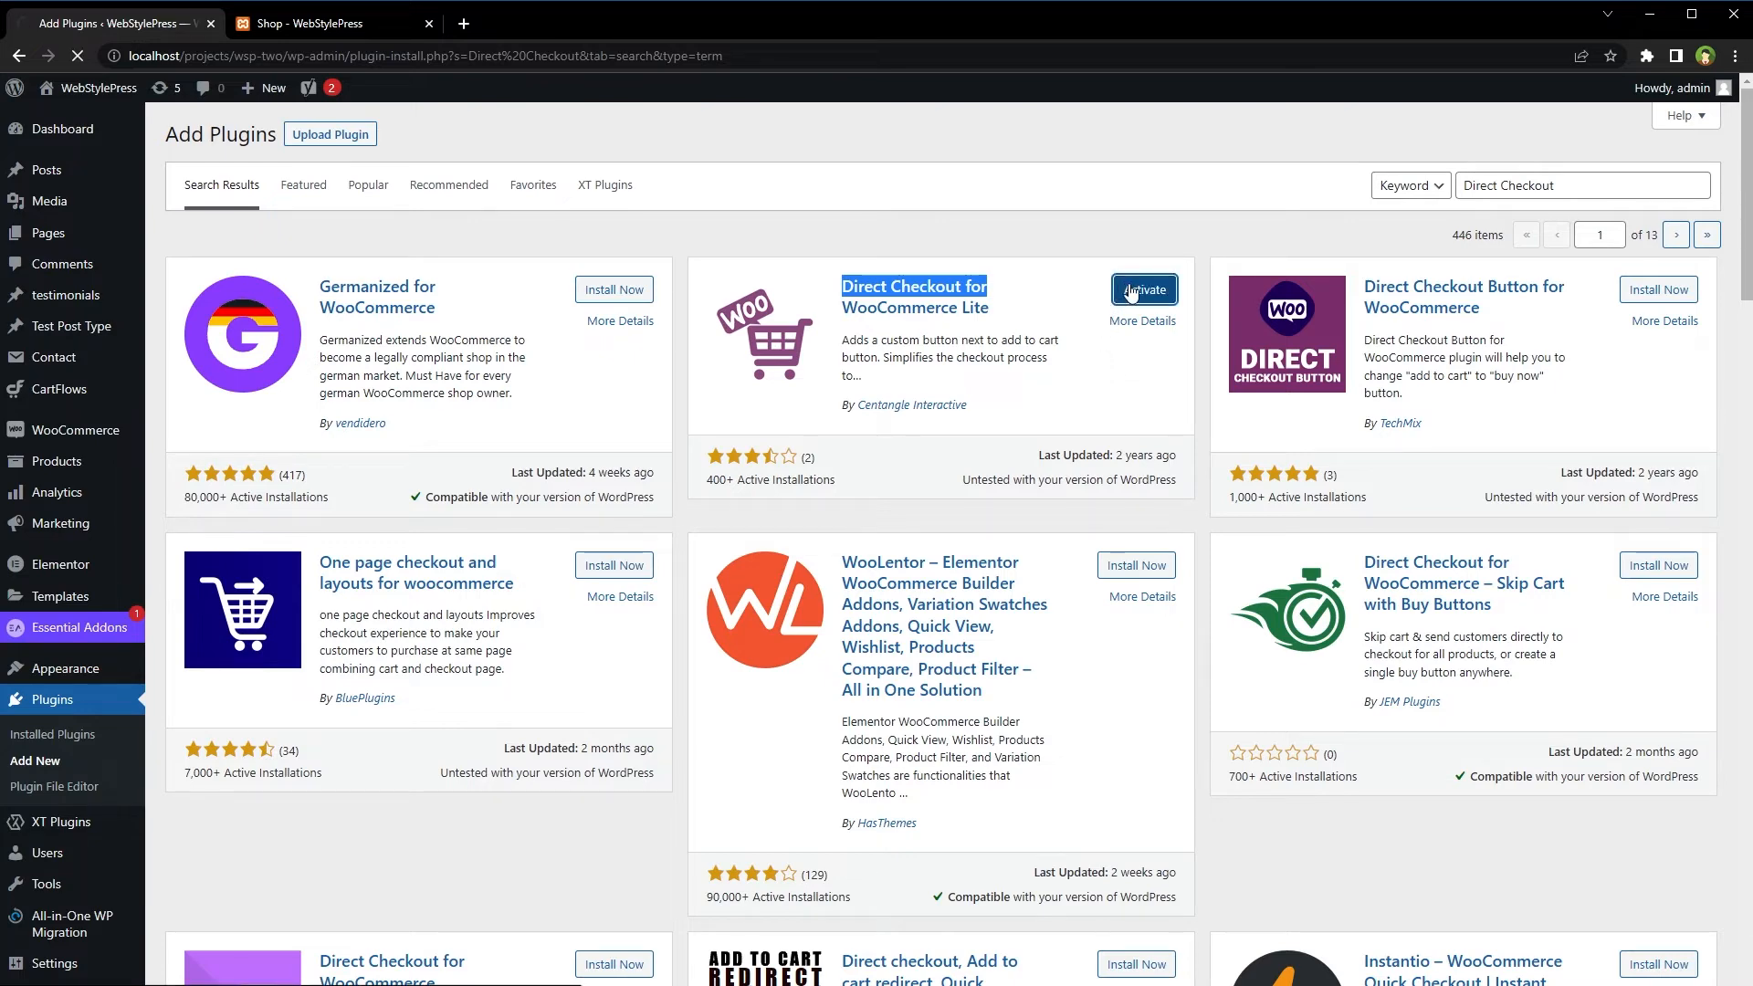
{"action": "left_click", "coordinate": [1142, 290]}
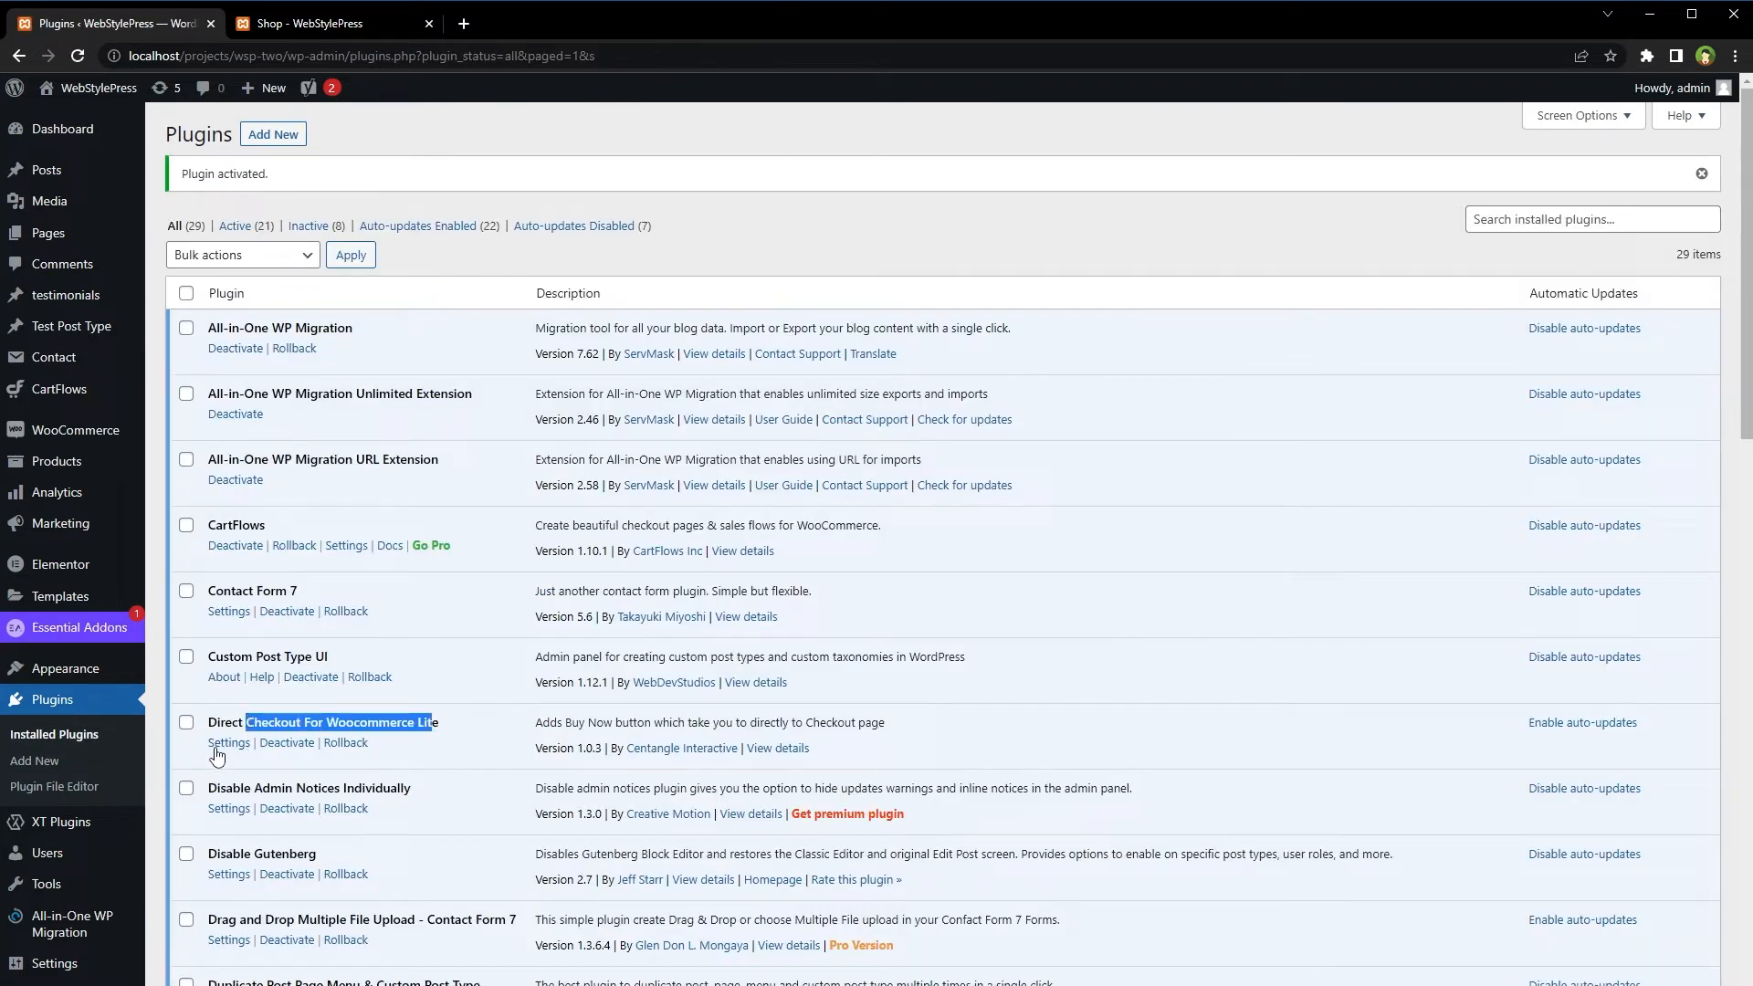
Enable Direct Checkout with 'Show Direct Checkout Button on Shop Page' ticked and save the settings.
{"action": "left_click", "coordinate": [228, 743]}
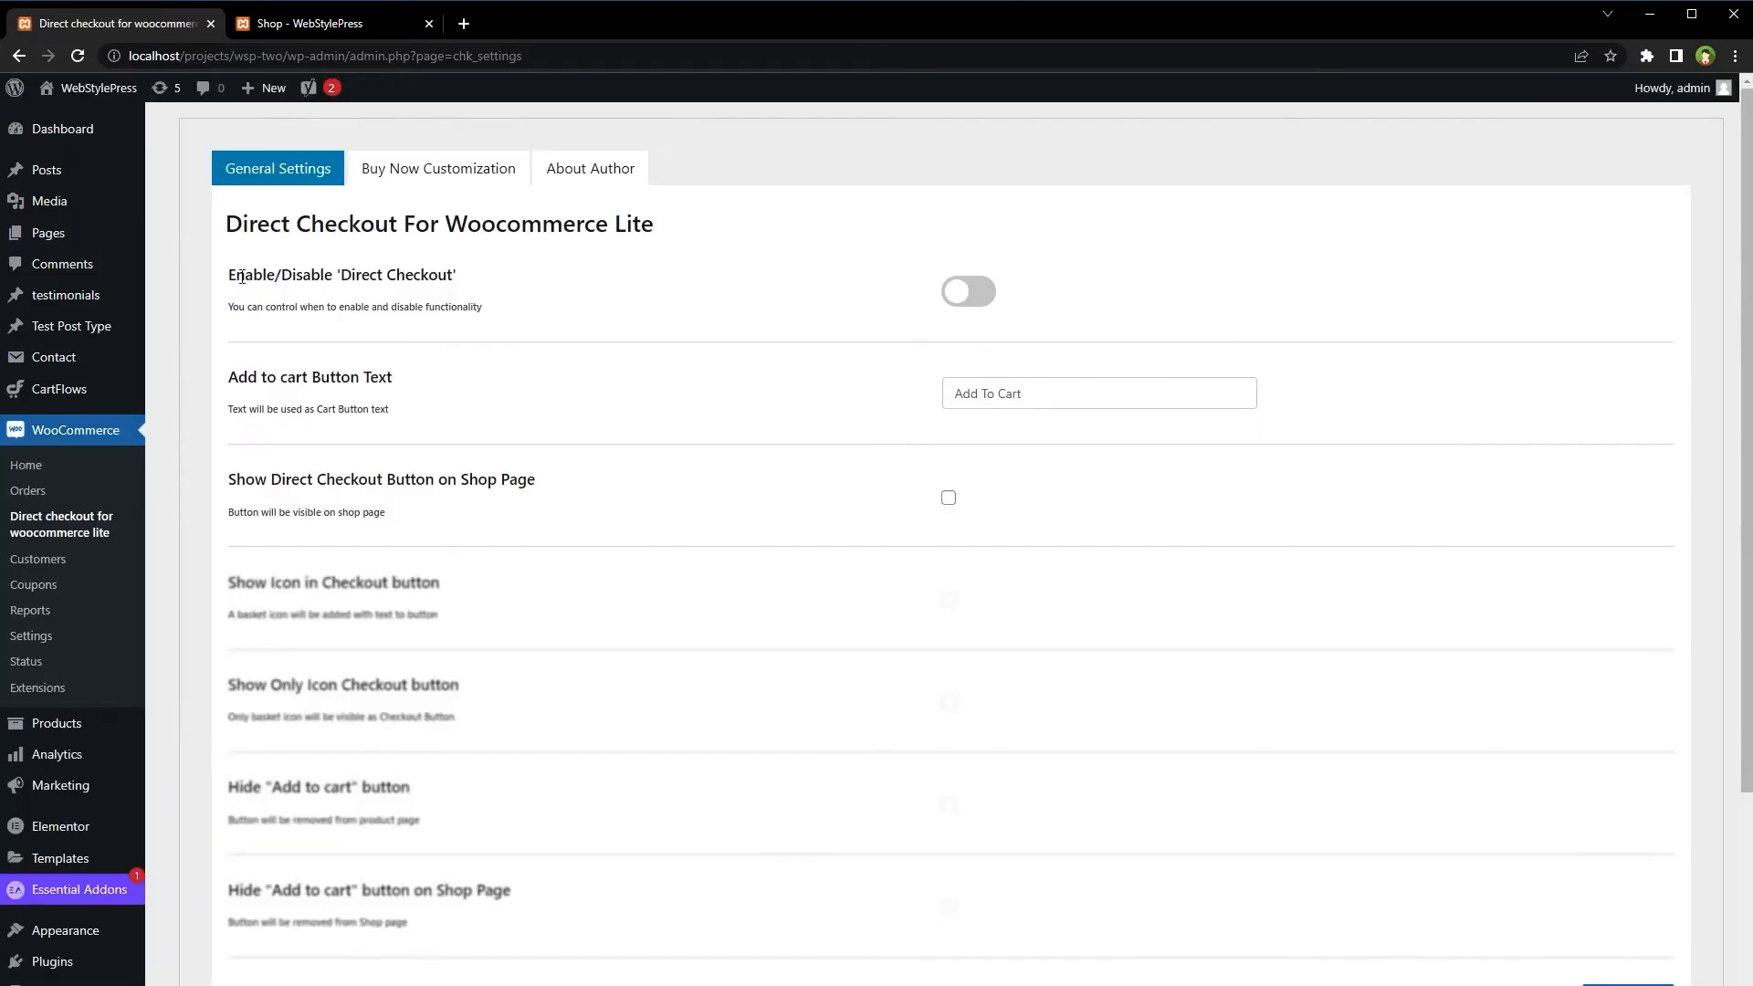
{"action": "left_click", "coordinate": [967, 290]}
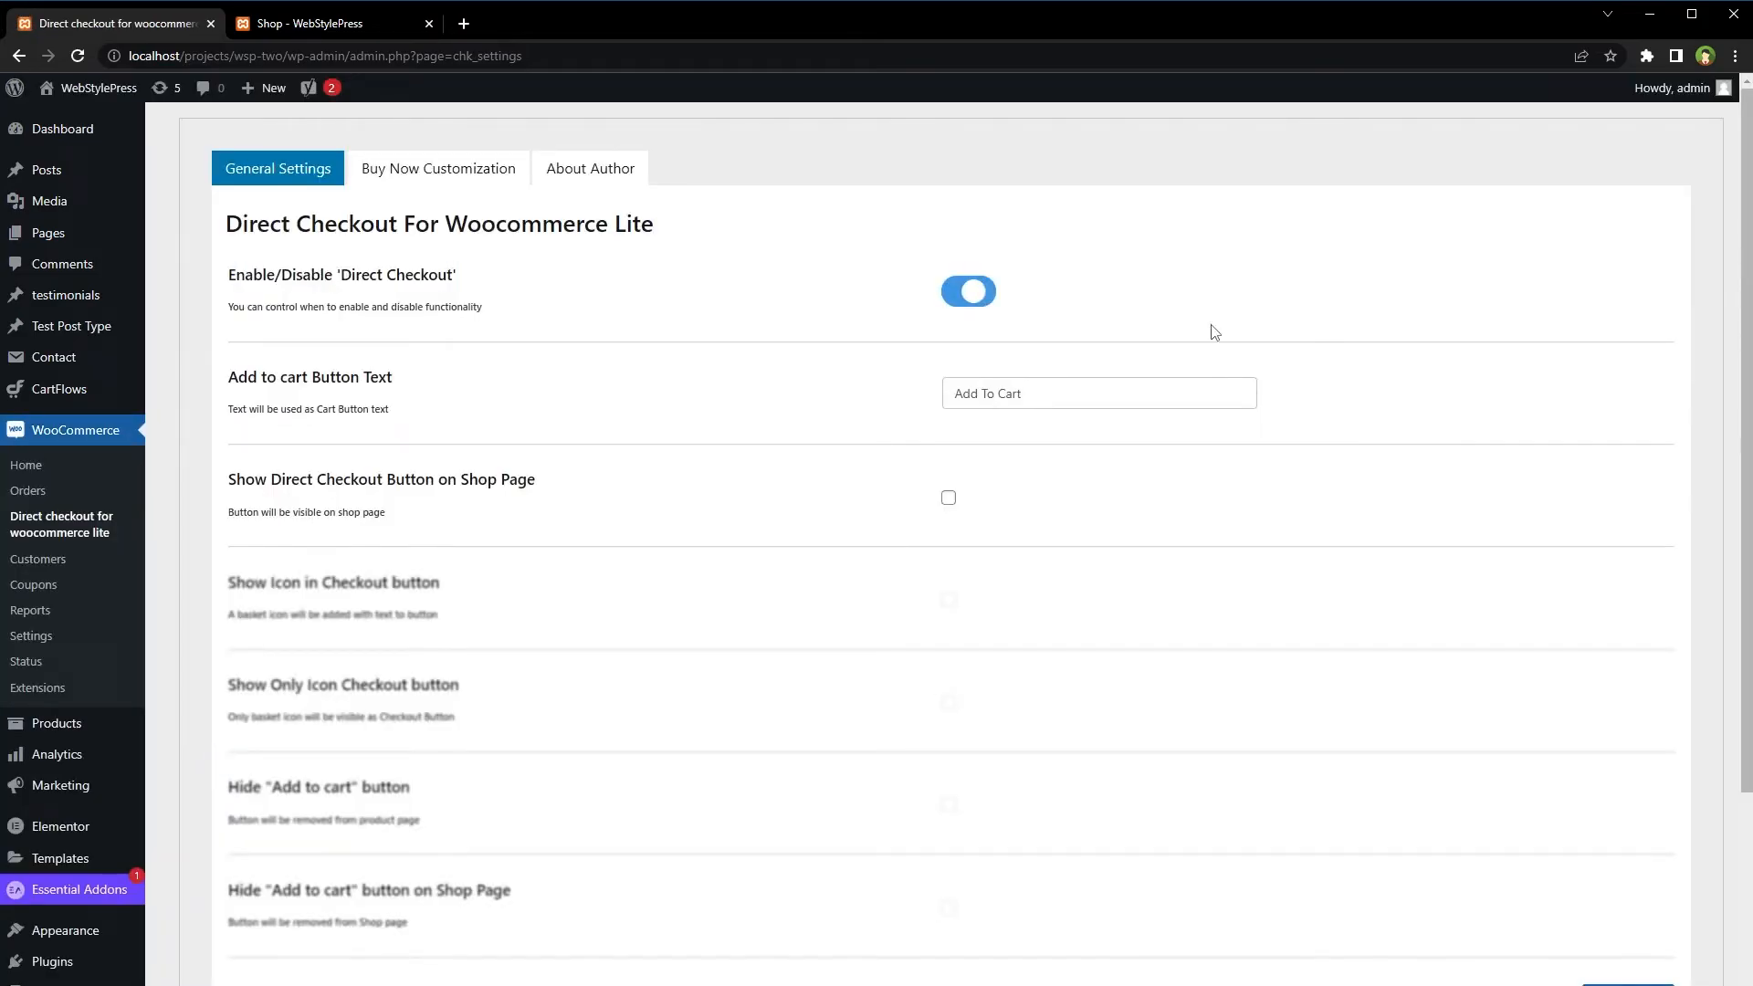
{"action": "left_click_drag", "start_coordinate": [244, 478], "coordinate": [458, 479]}
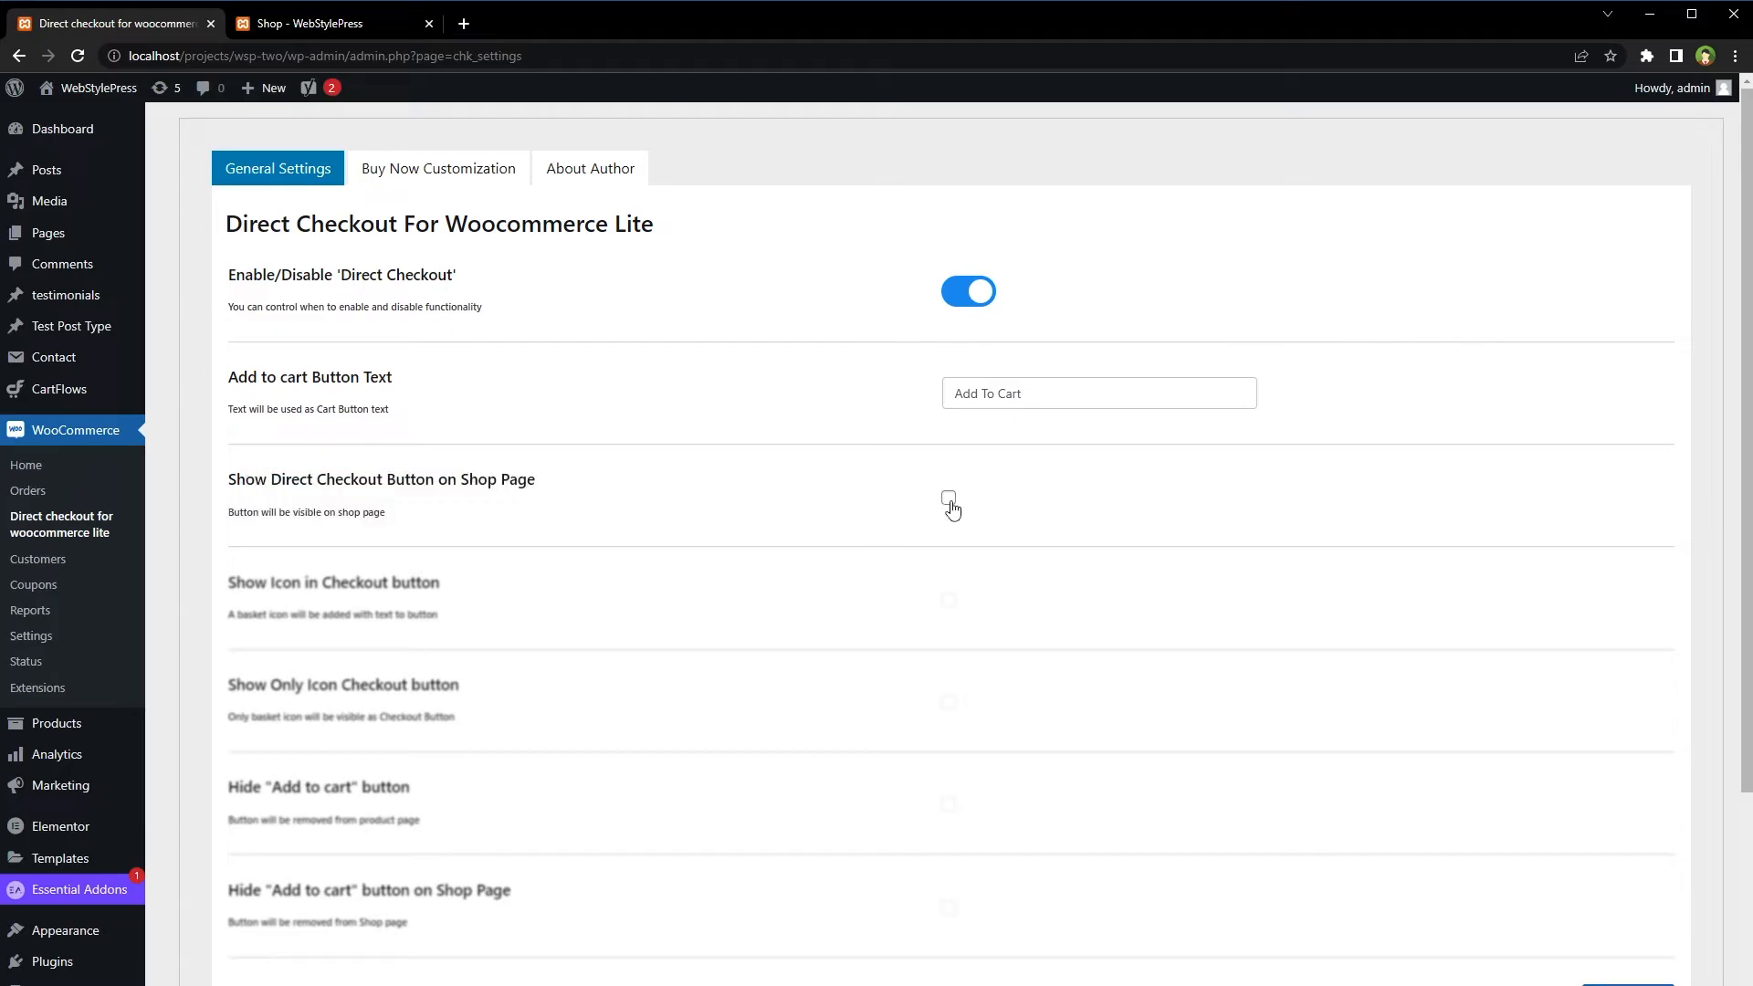
{"action": "left_click", "coordinate": [947, 501]}
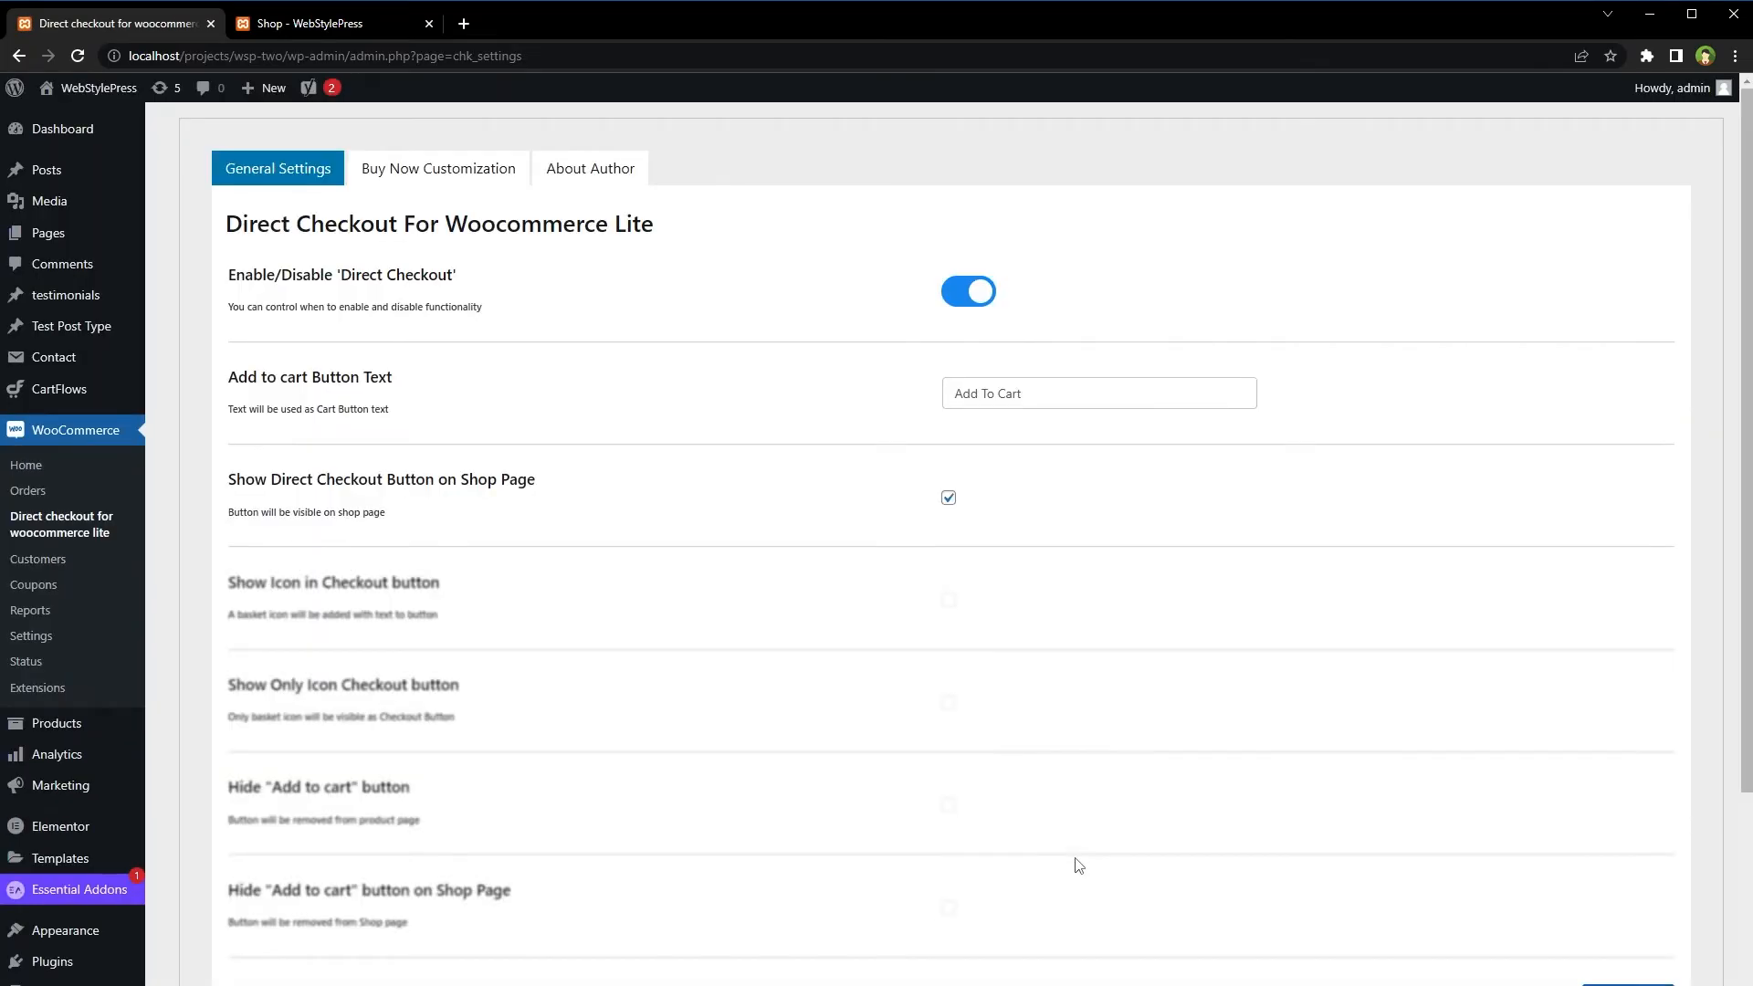
{"action": "left_click", "coordinate": [324, 22]}
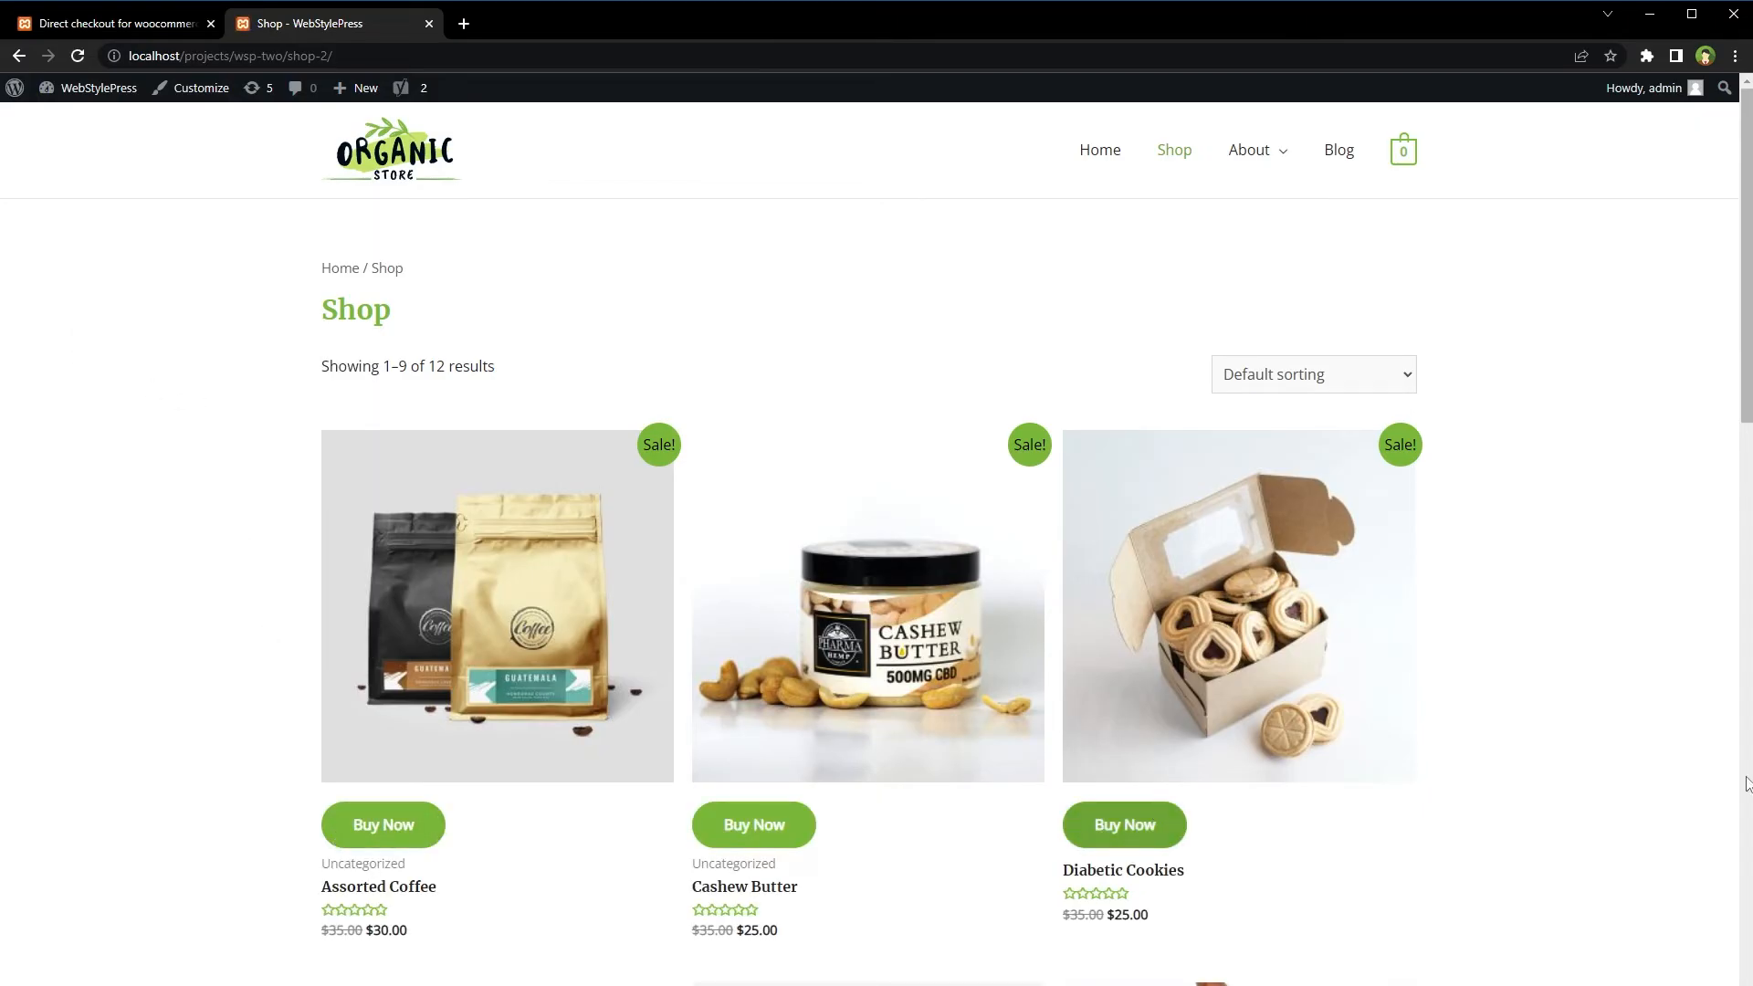
Buy Now on Assorted Coffee from the shop, confirm it in the checkout order summary, then view the cart.
{"action": "scroll", "scroll_direction": "down", "scroll_amount": 3}
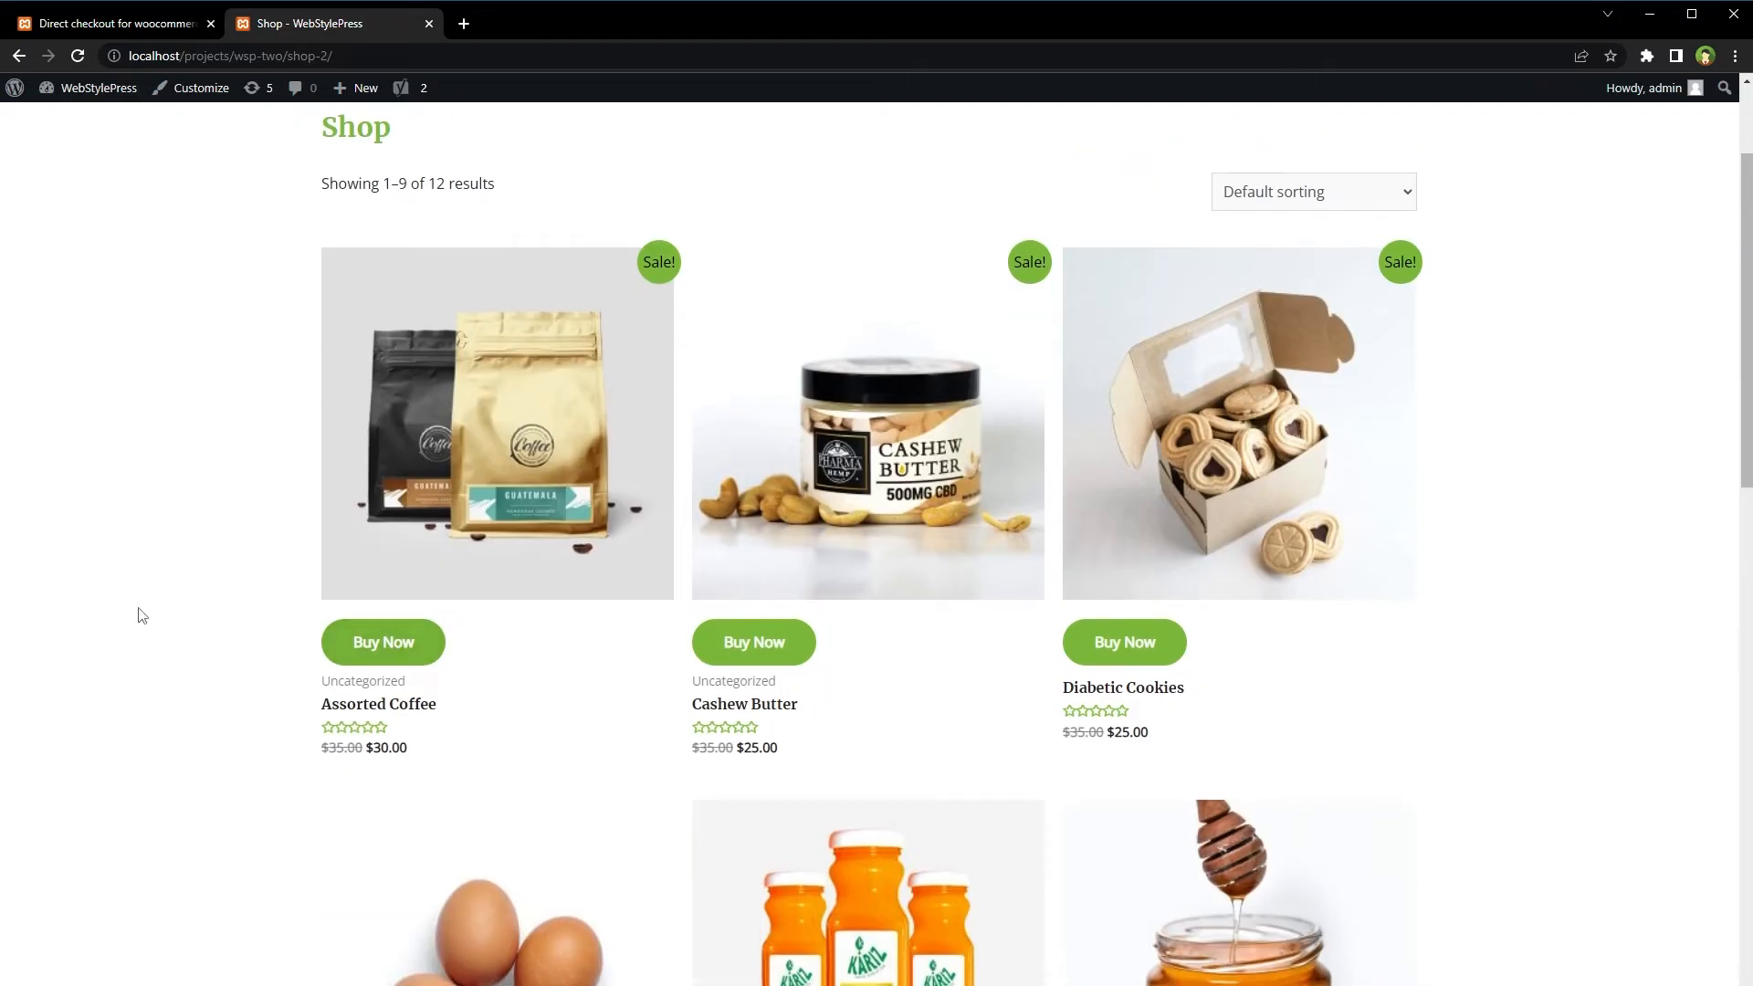
{"action": "left_click", "coordinate": [382, 641]}
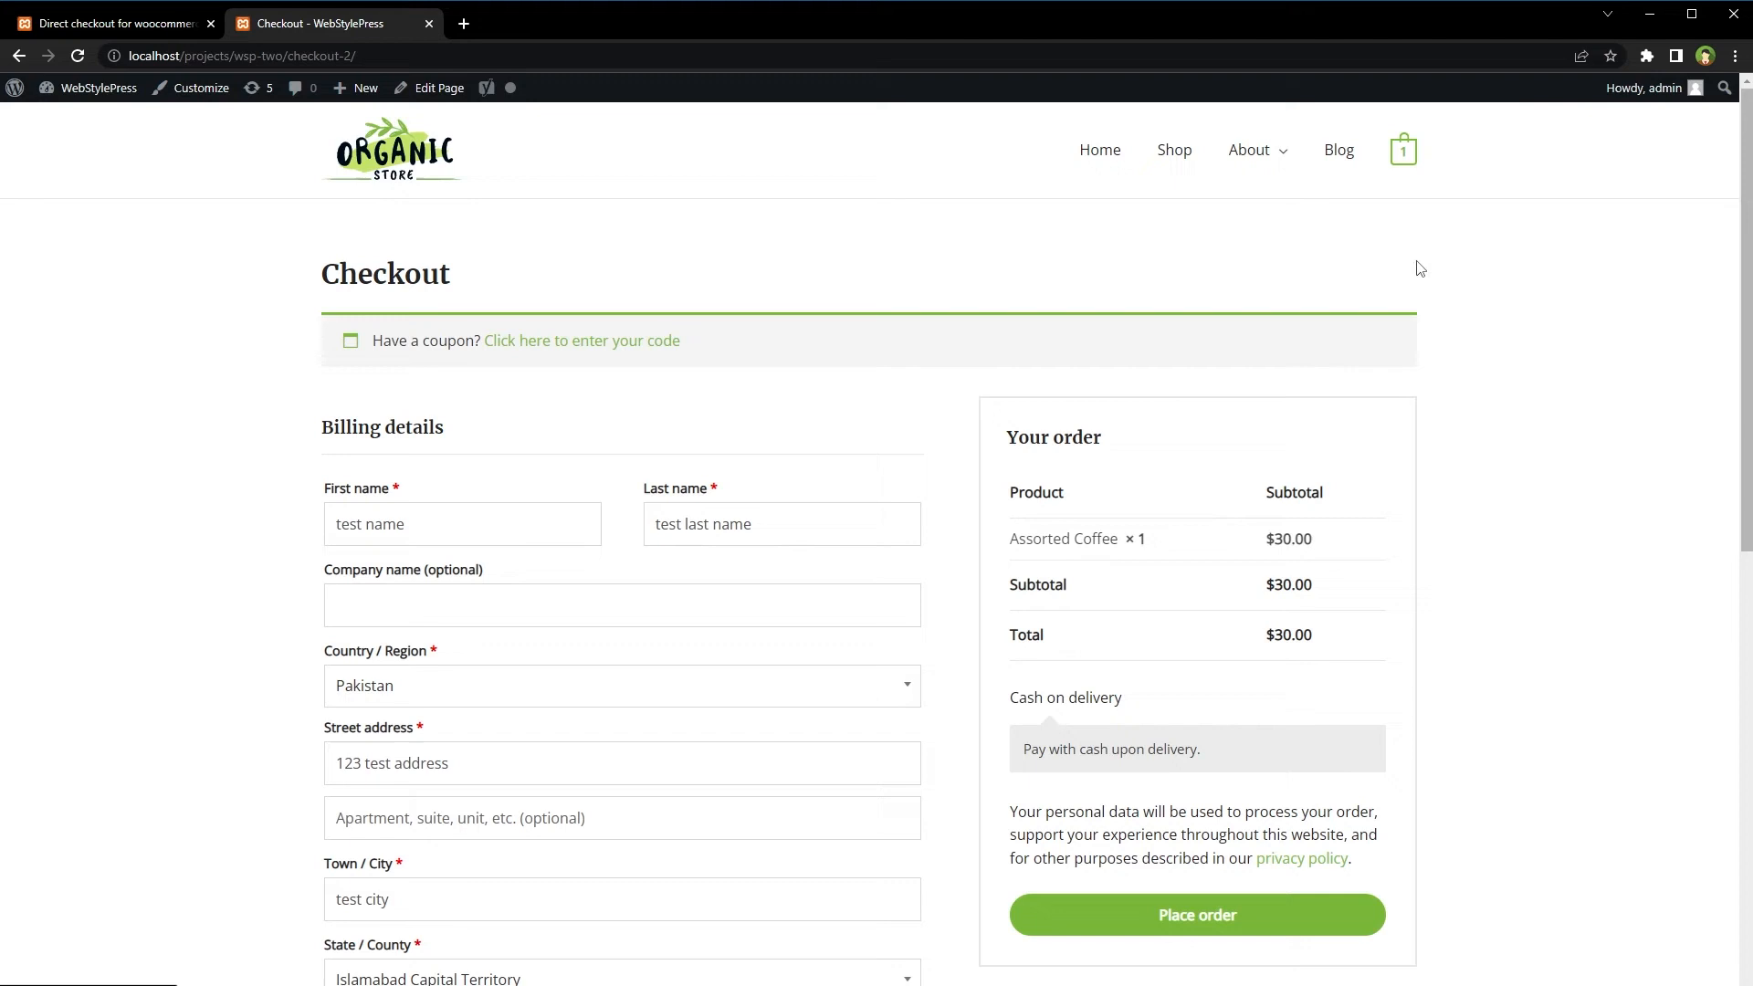
{"action": "double_click", "coordinate": [1062, 537]}
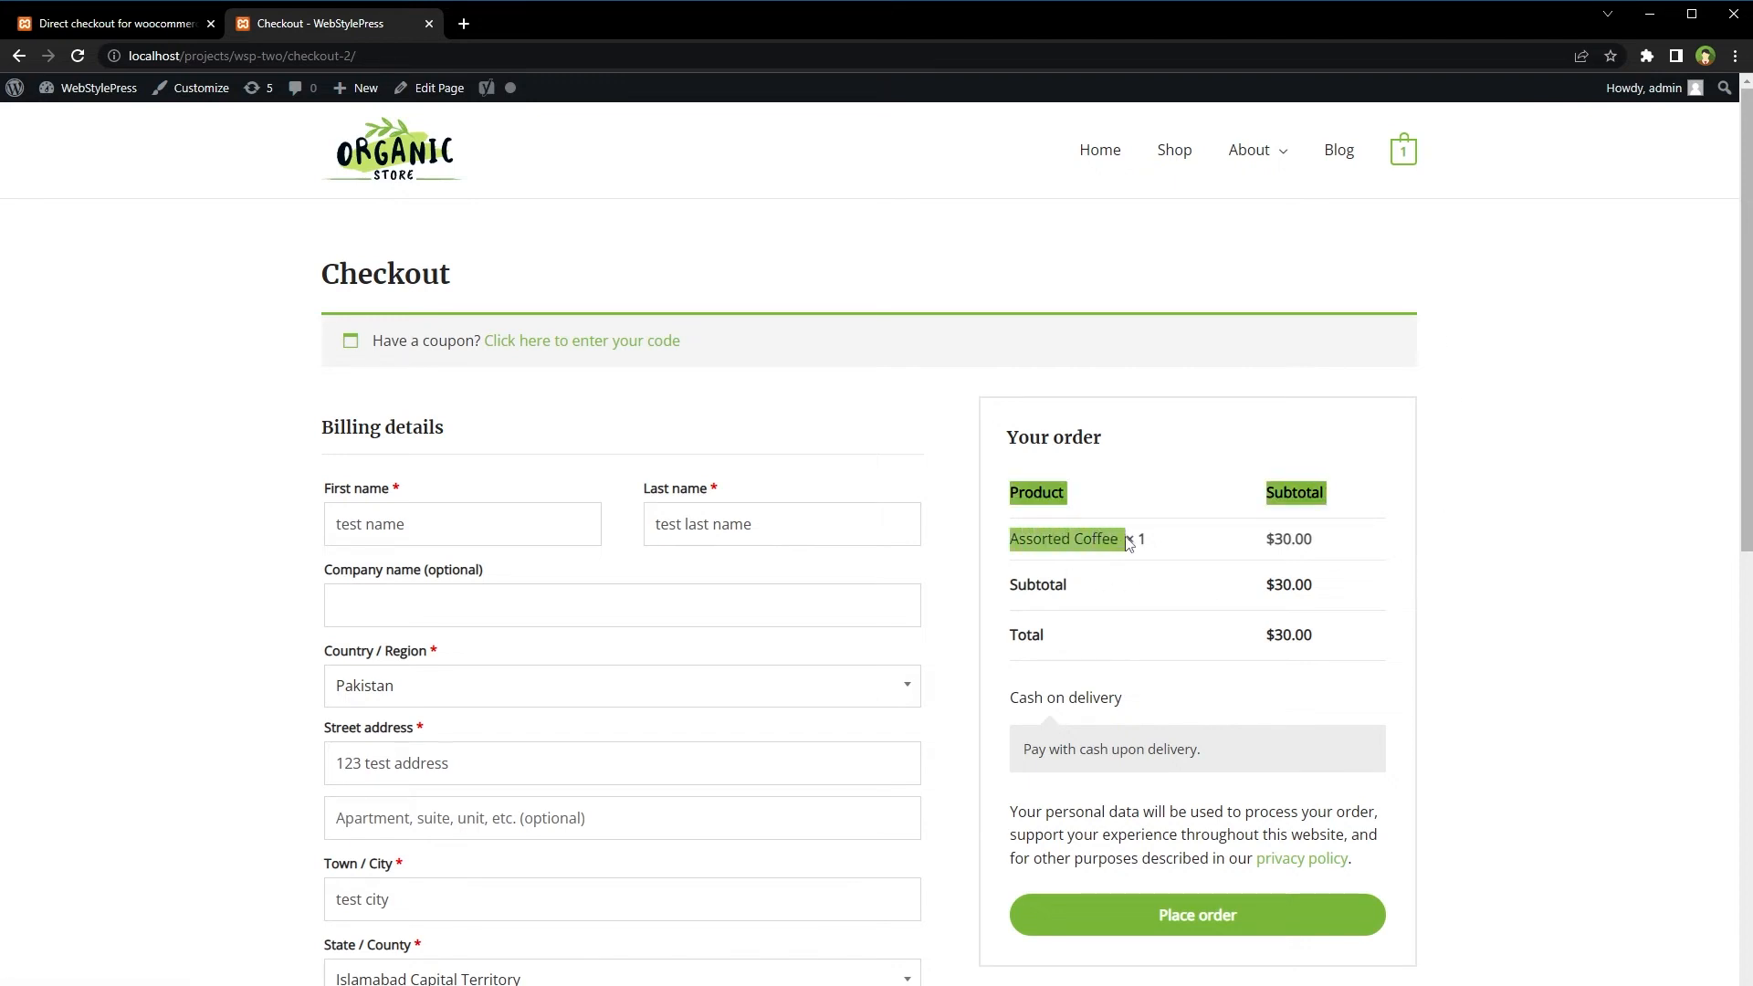
{"action": "mouse_move", "coordinate": [1436, 180]}
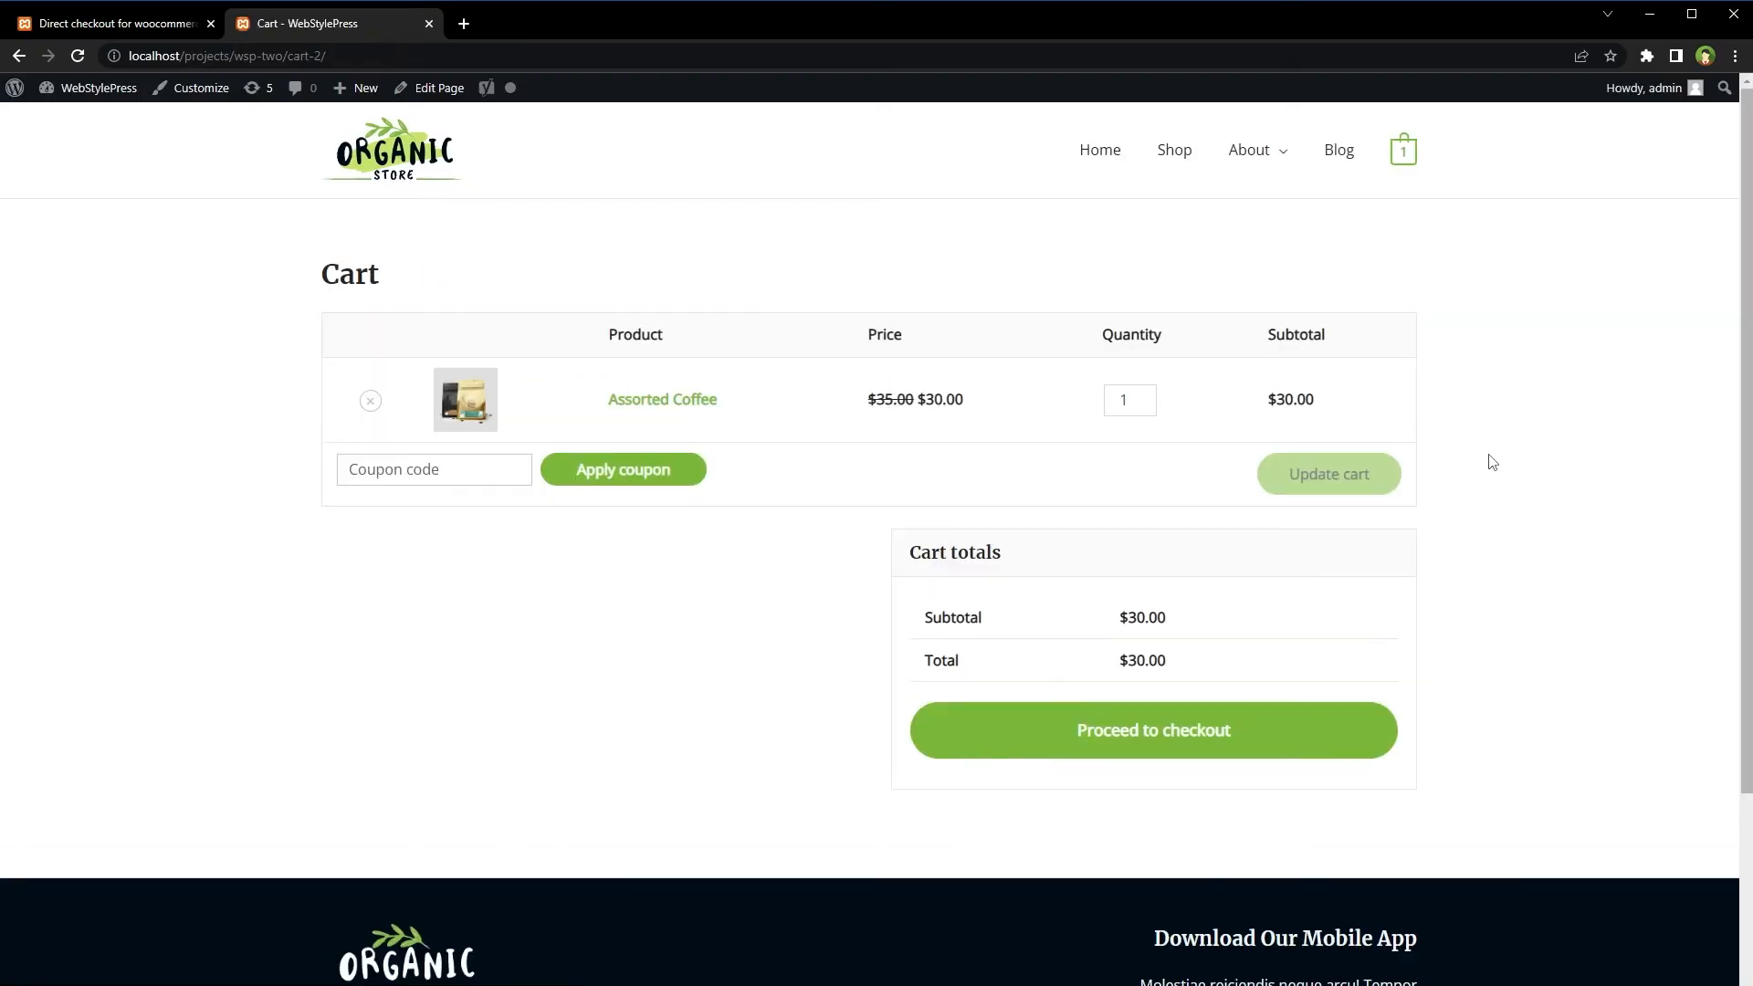
{"action": "mouse_move", "coordinate": [370, 400]}
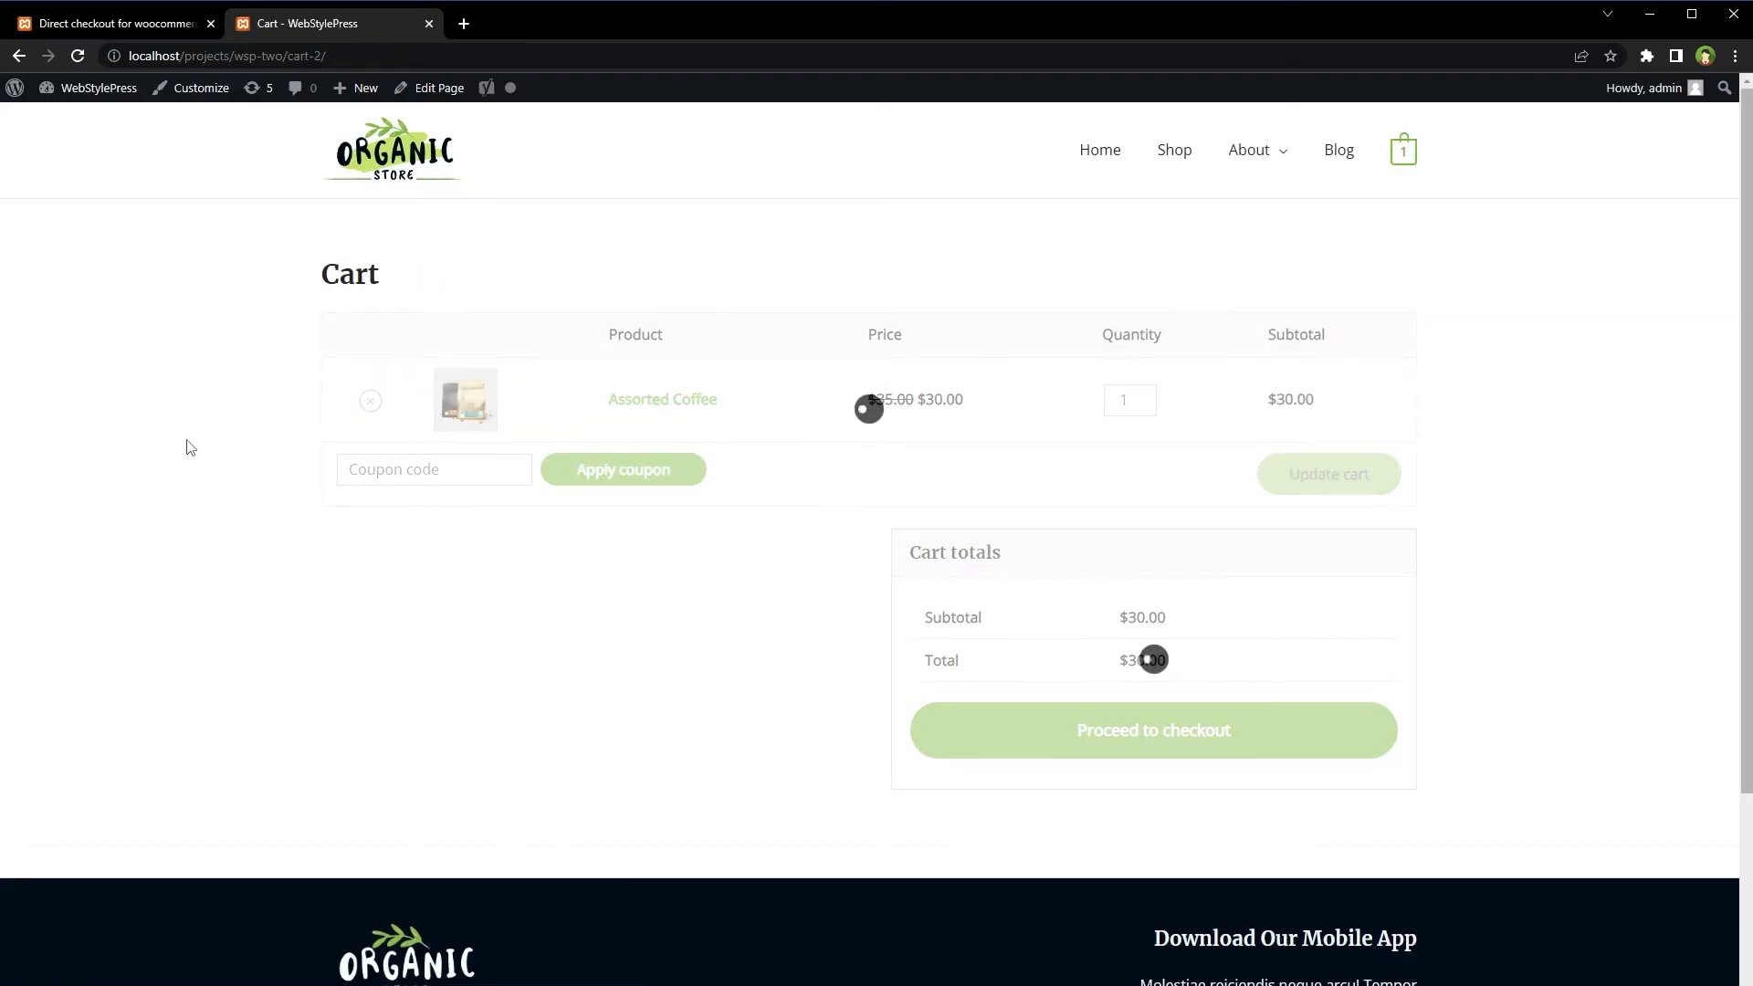
{"action": "left_click", "coordinate": [369, 400]}
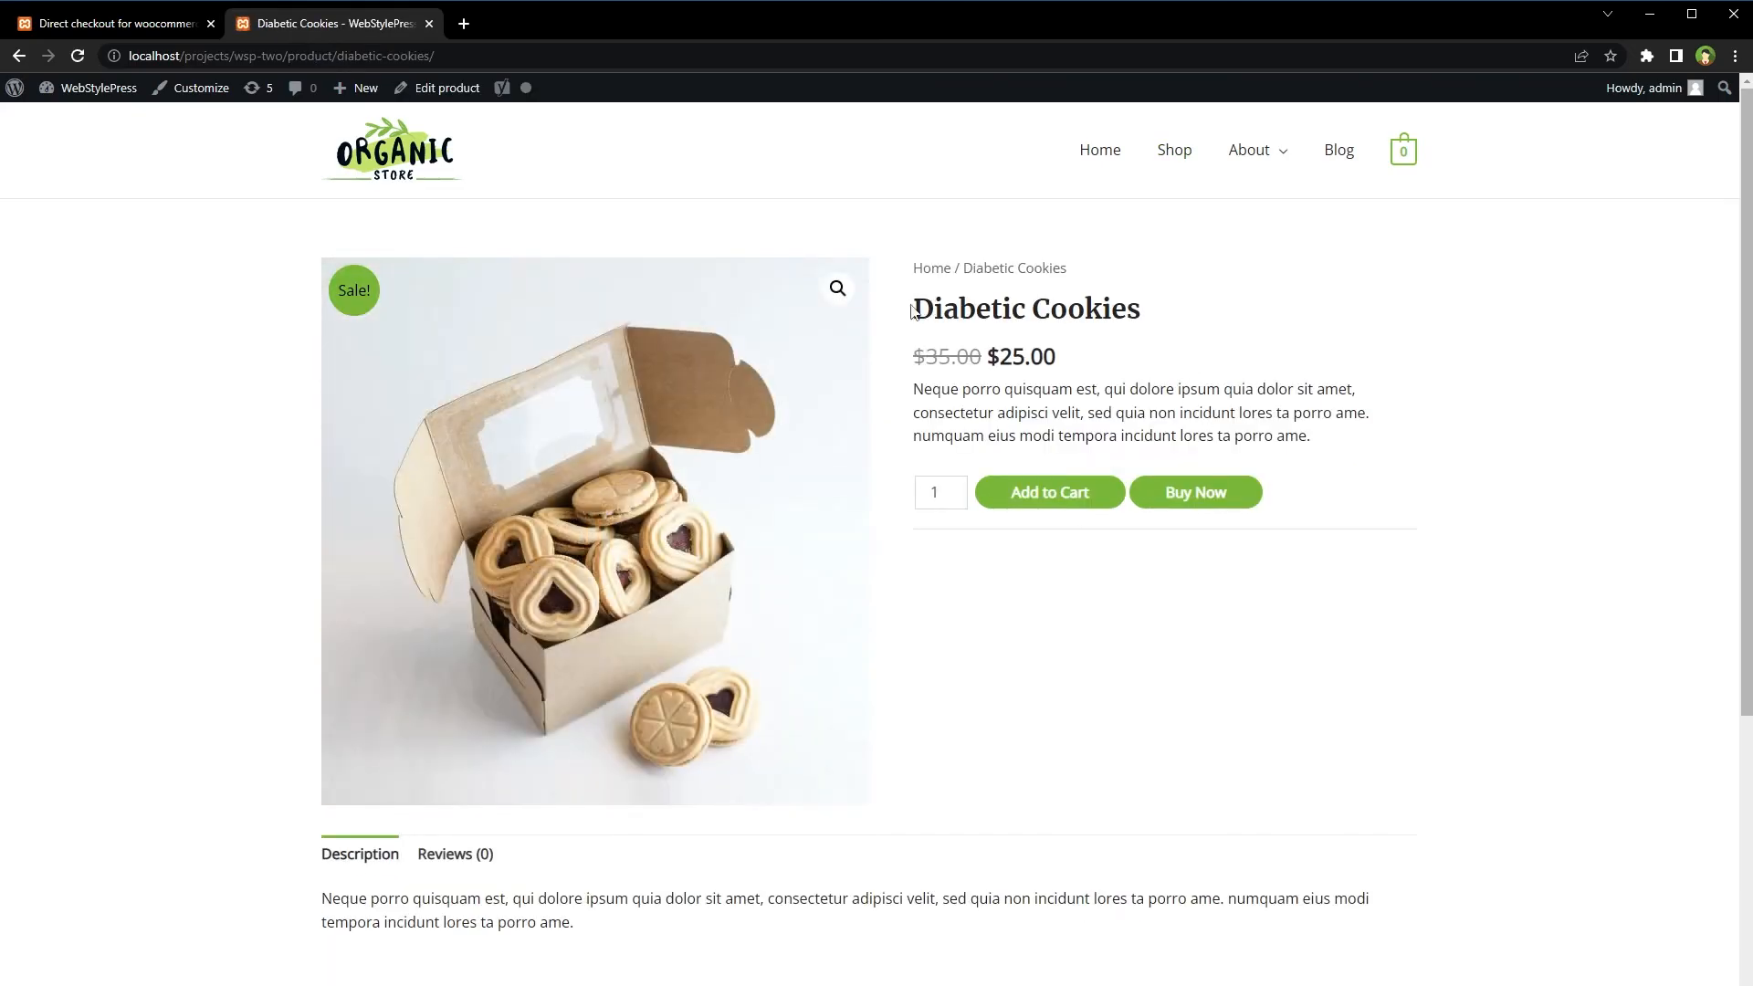
{"action": "mouse_move", "coordinate": [1057, 481]}
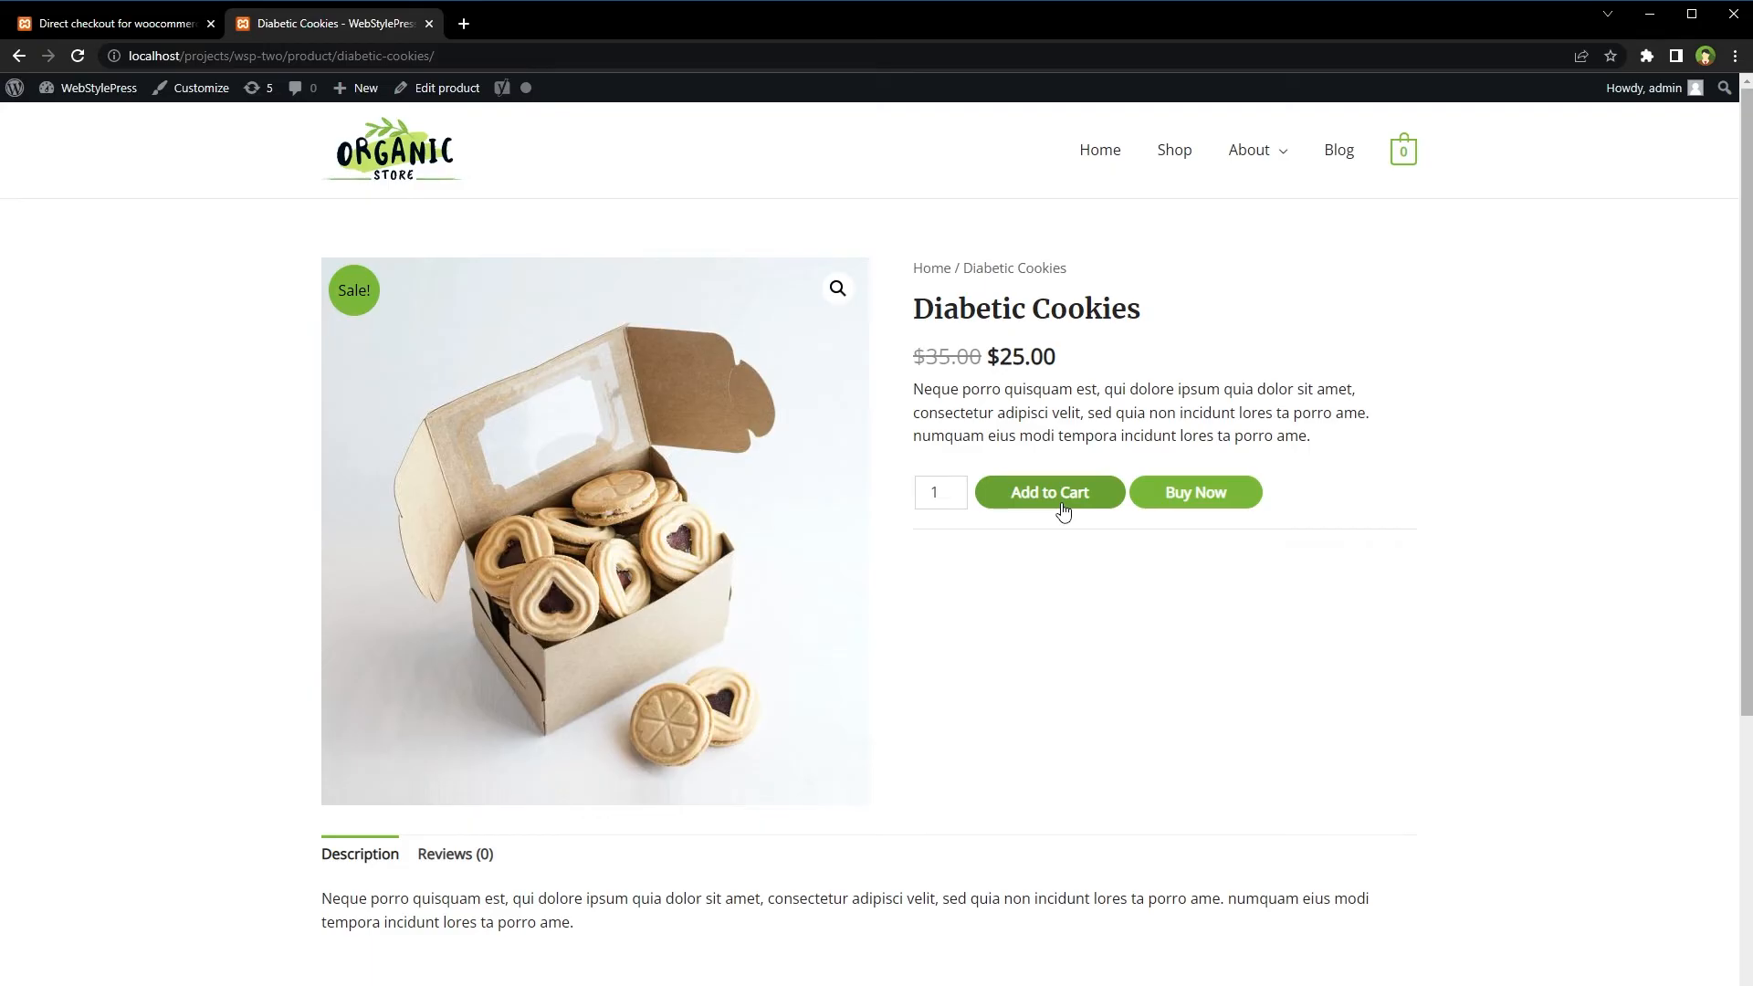
{"action": "mouse_move", "coordinate": [1169, 532]}
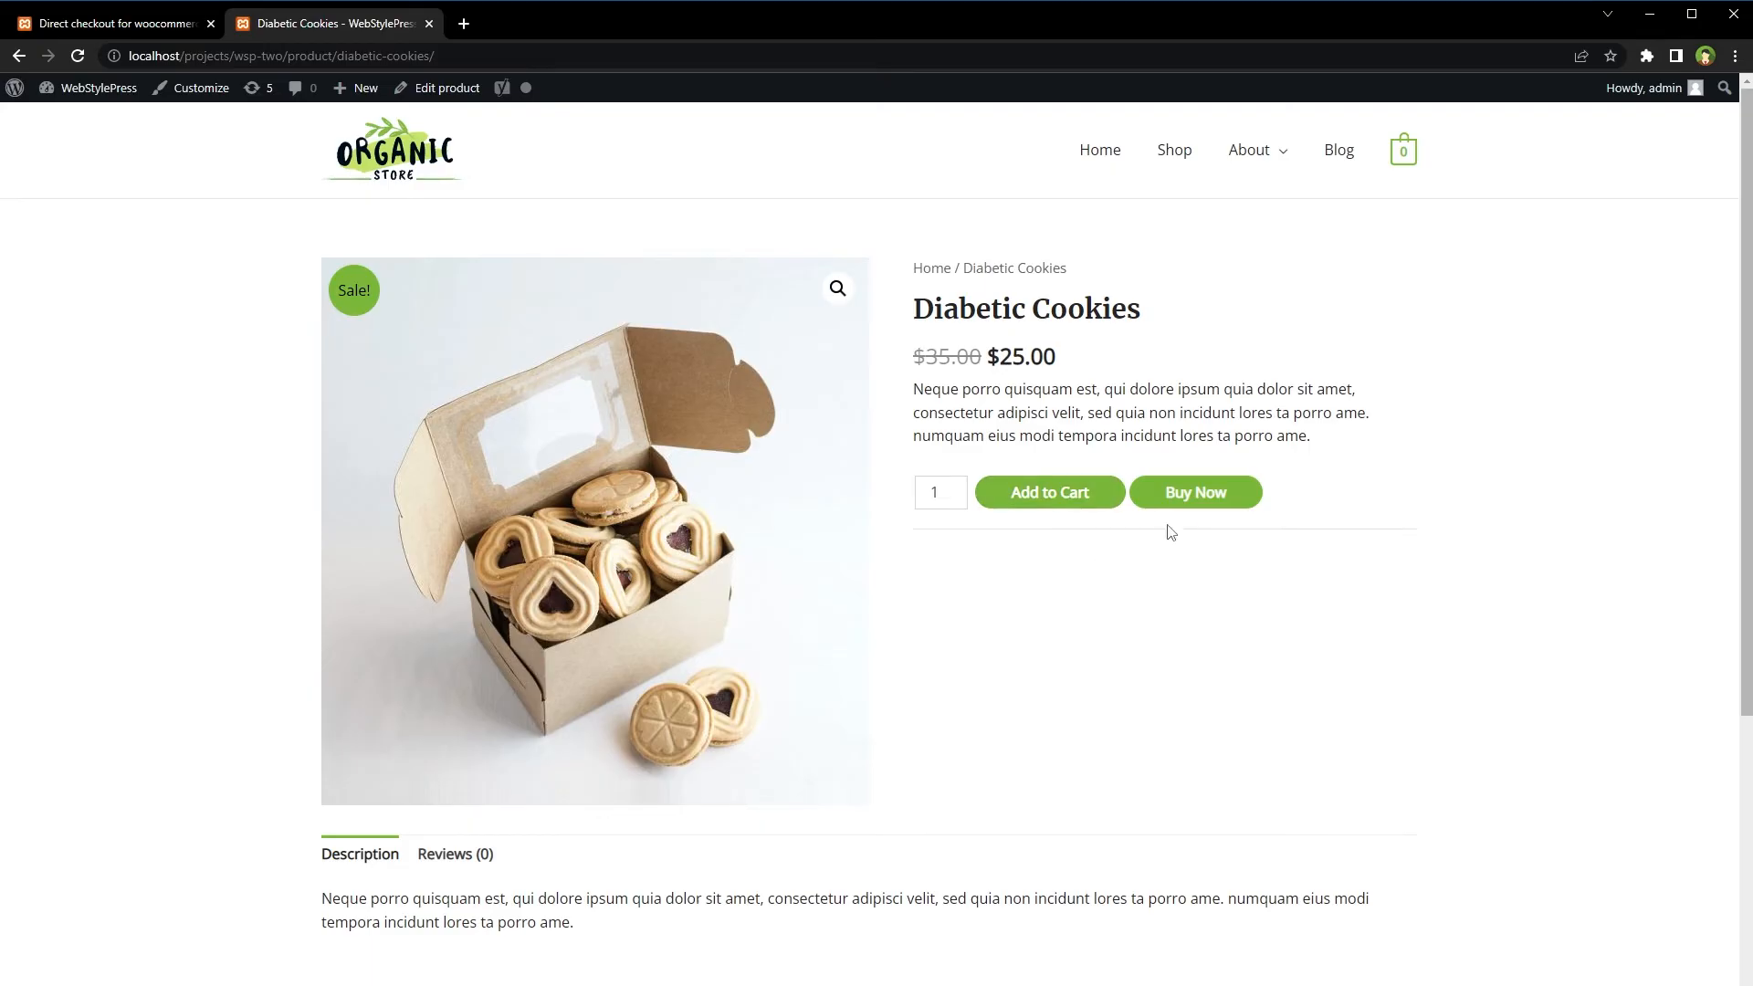
{"action": "mouse_move", "coordinate": [1195, 492]}
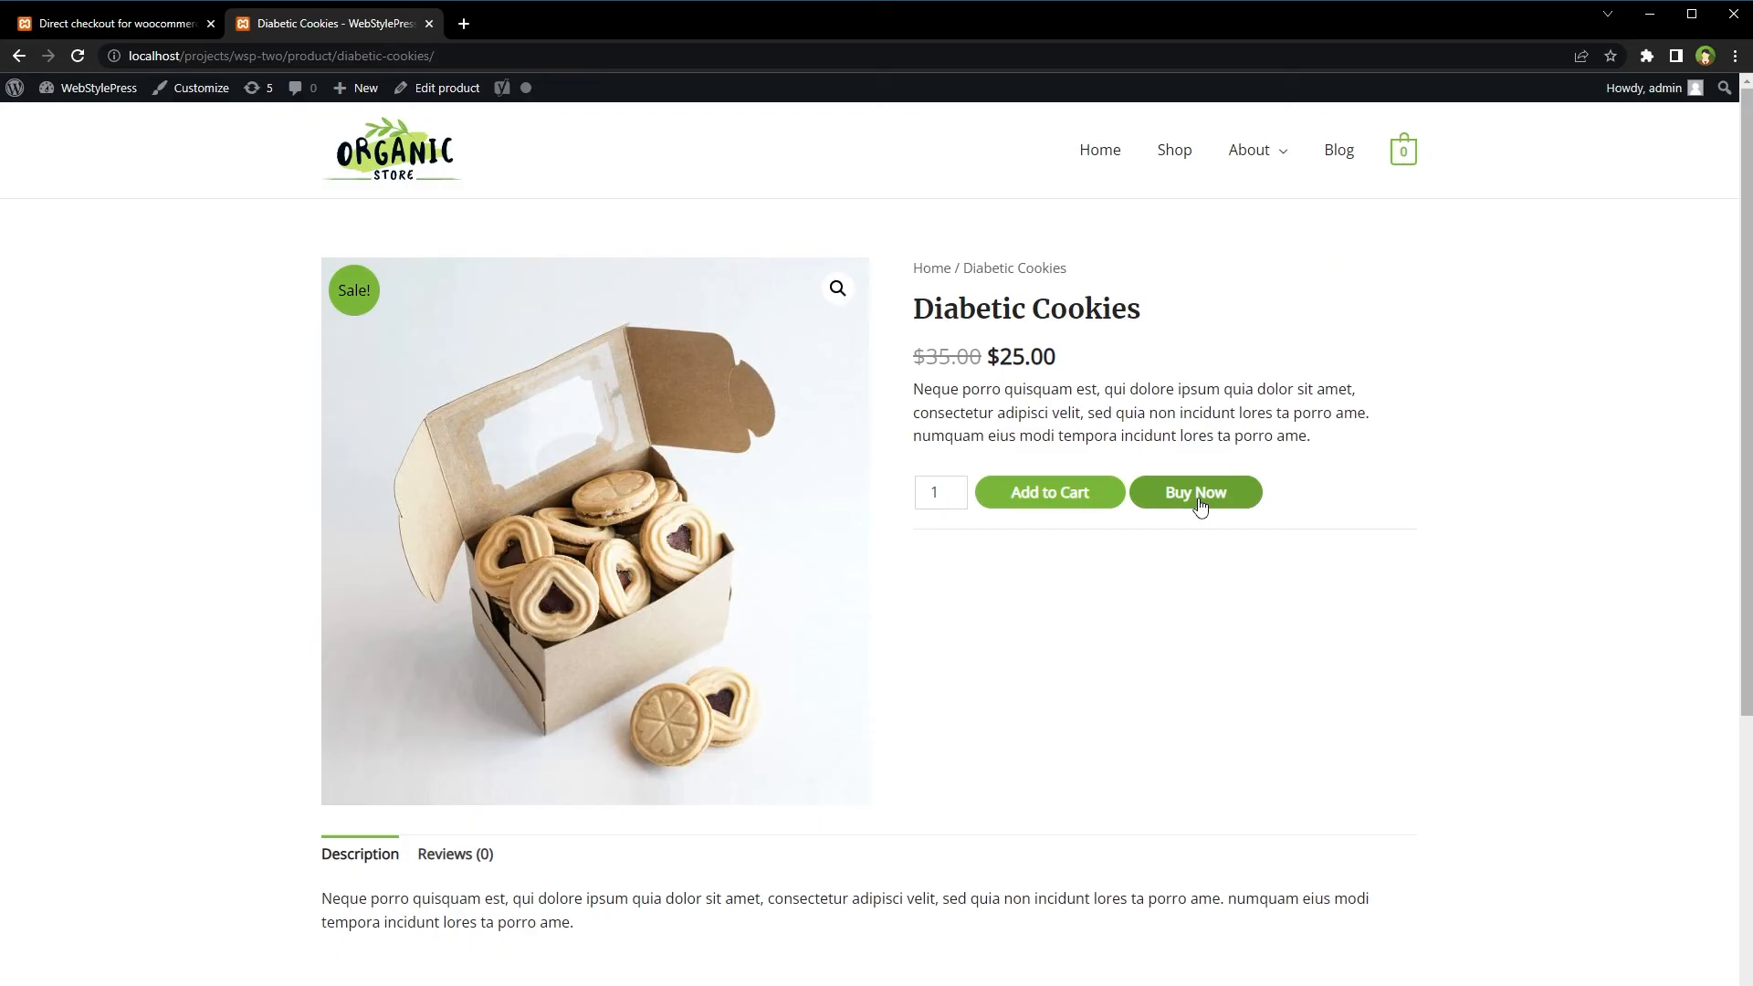
Buy Now on the Diabetic Cookies product page and confirm checkout lists Diabetic Cookies × 1 at $25.00.
{"action": "left_click", "coordinate": [1195, 492]}
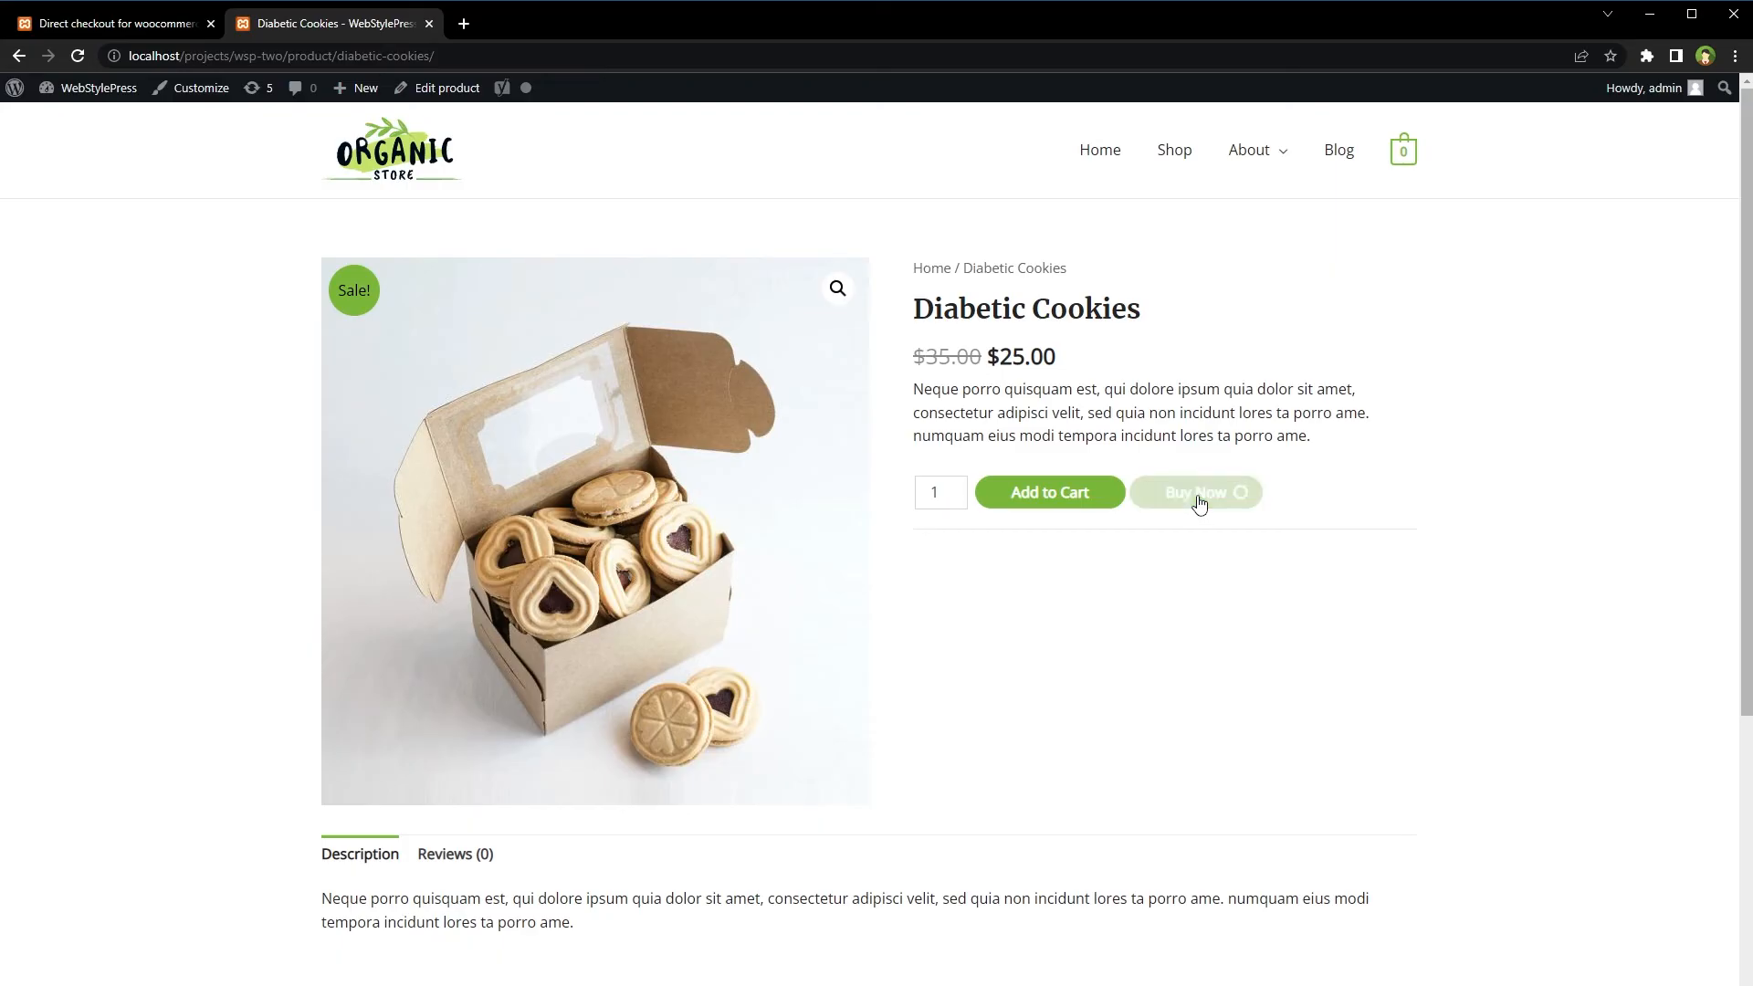
{"action": "left_click", "coordinate": [1196, 492]}
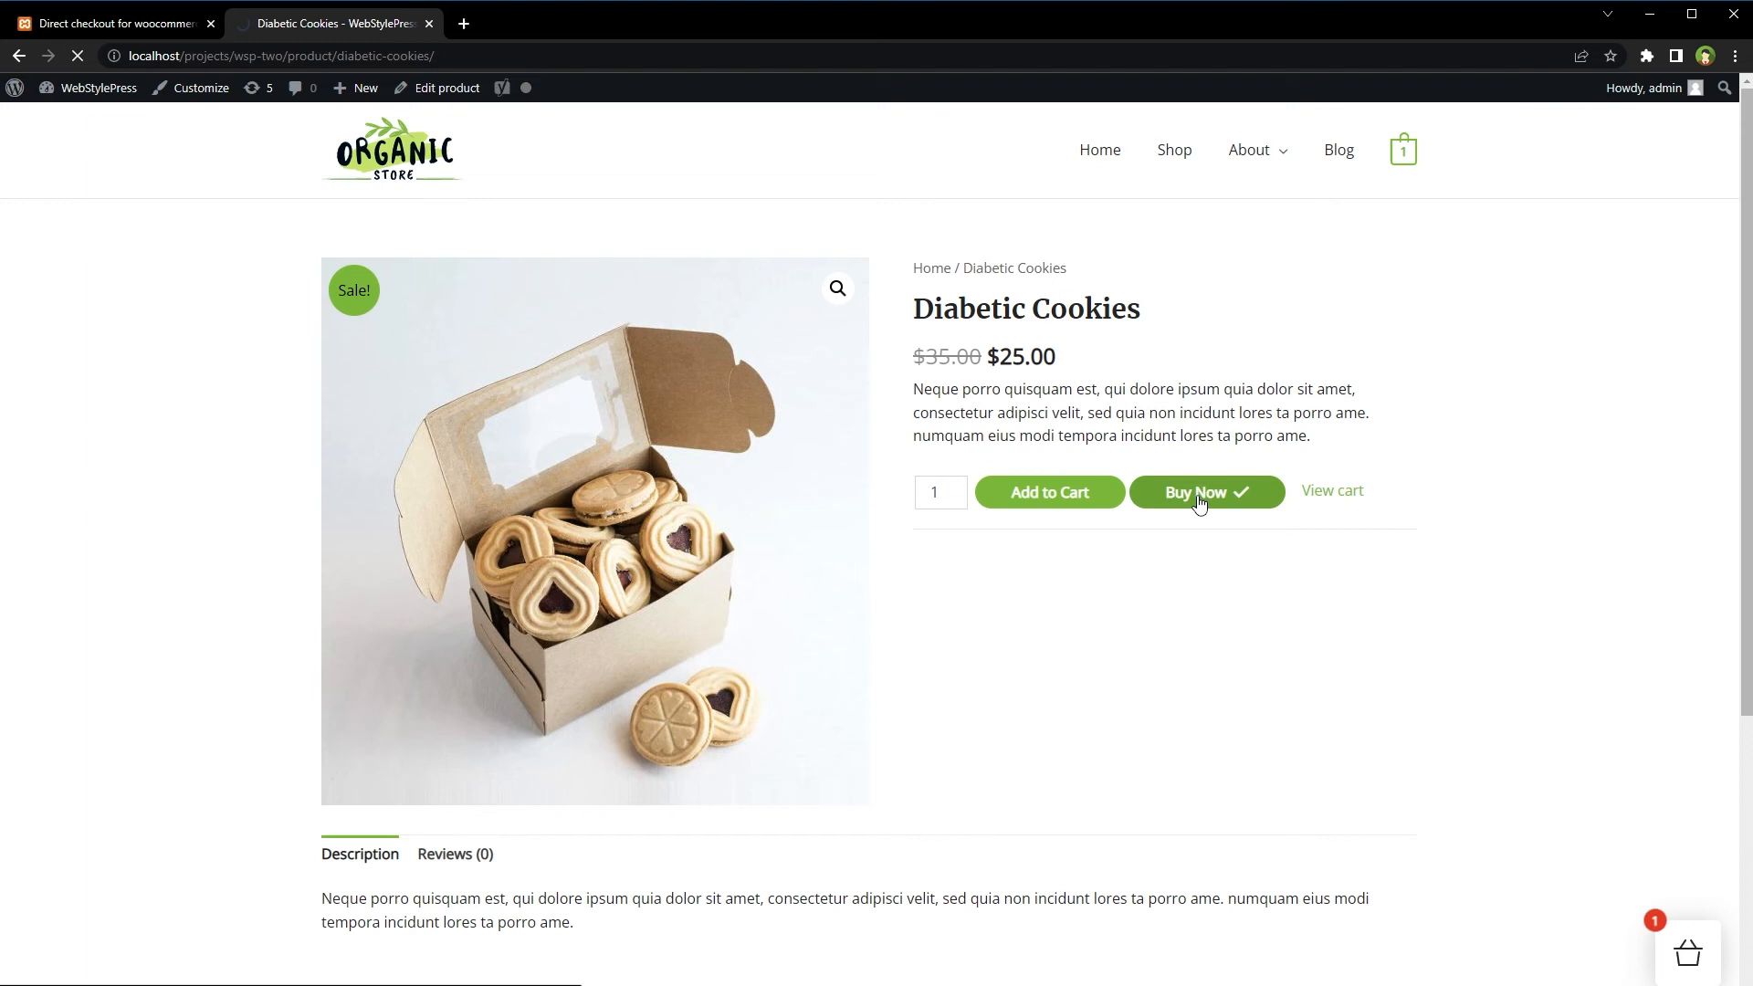
{"action": "left_click", "coordinate": [1205, 492]}
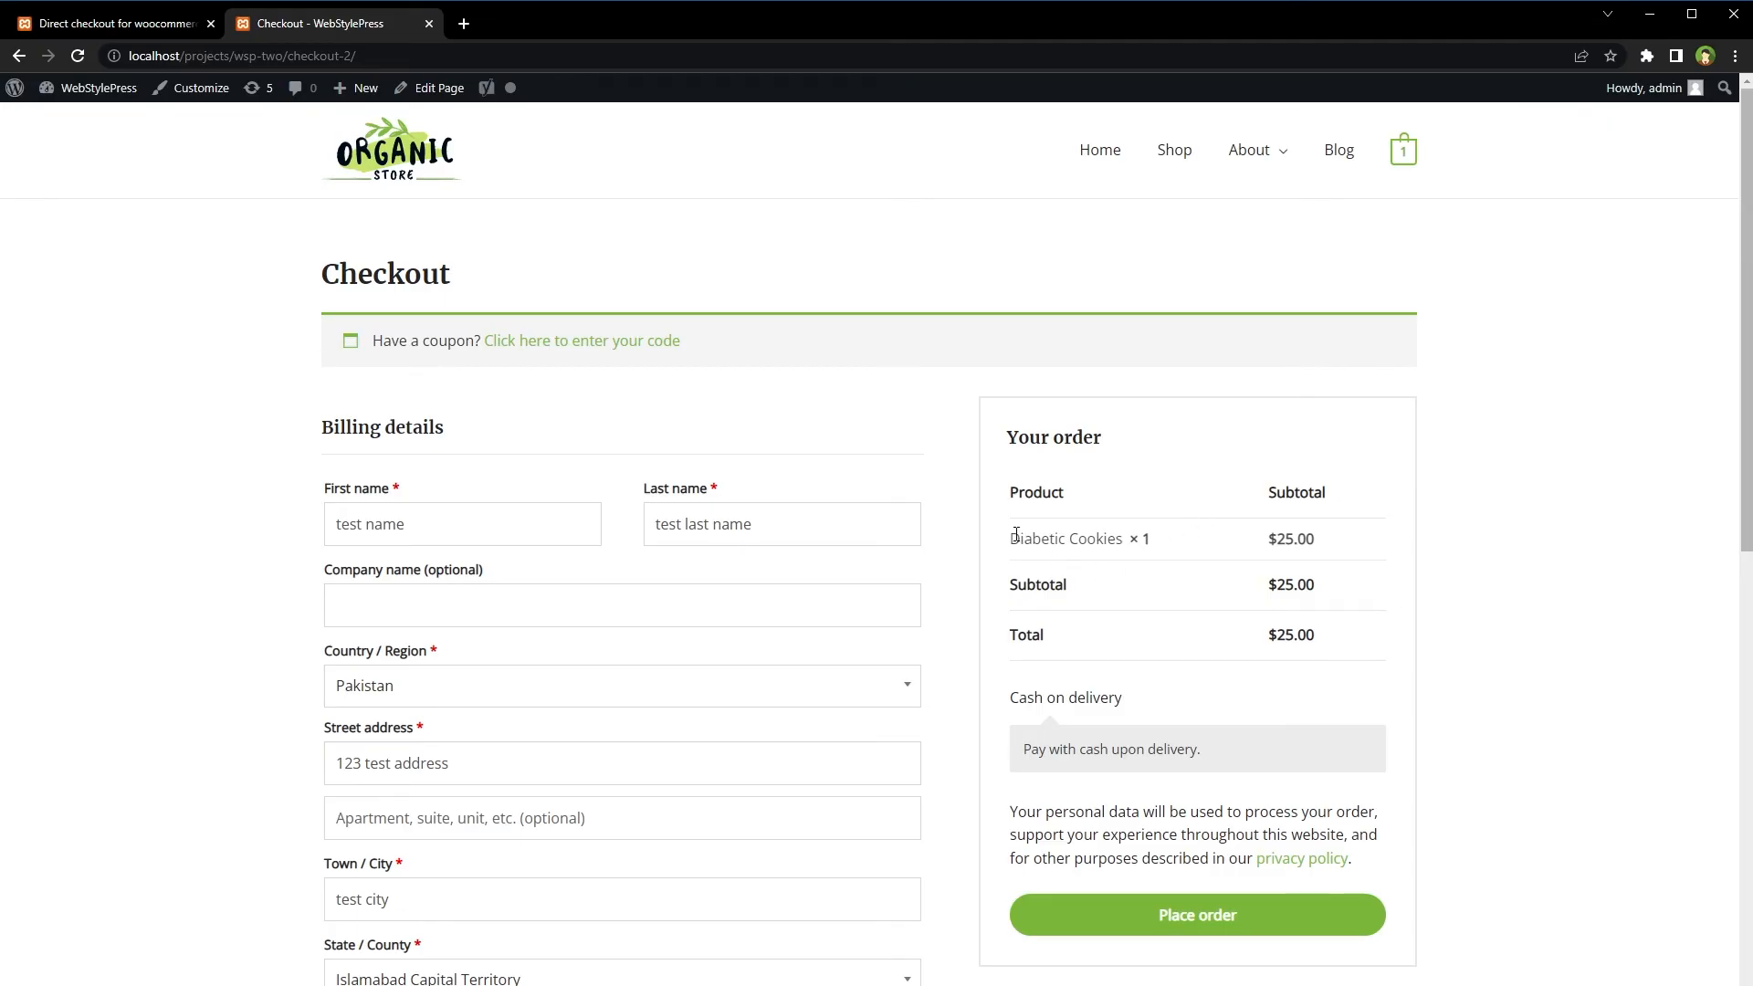
{"action": "double_click", "coordinate": [1066, 538]}
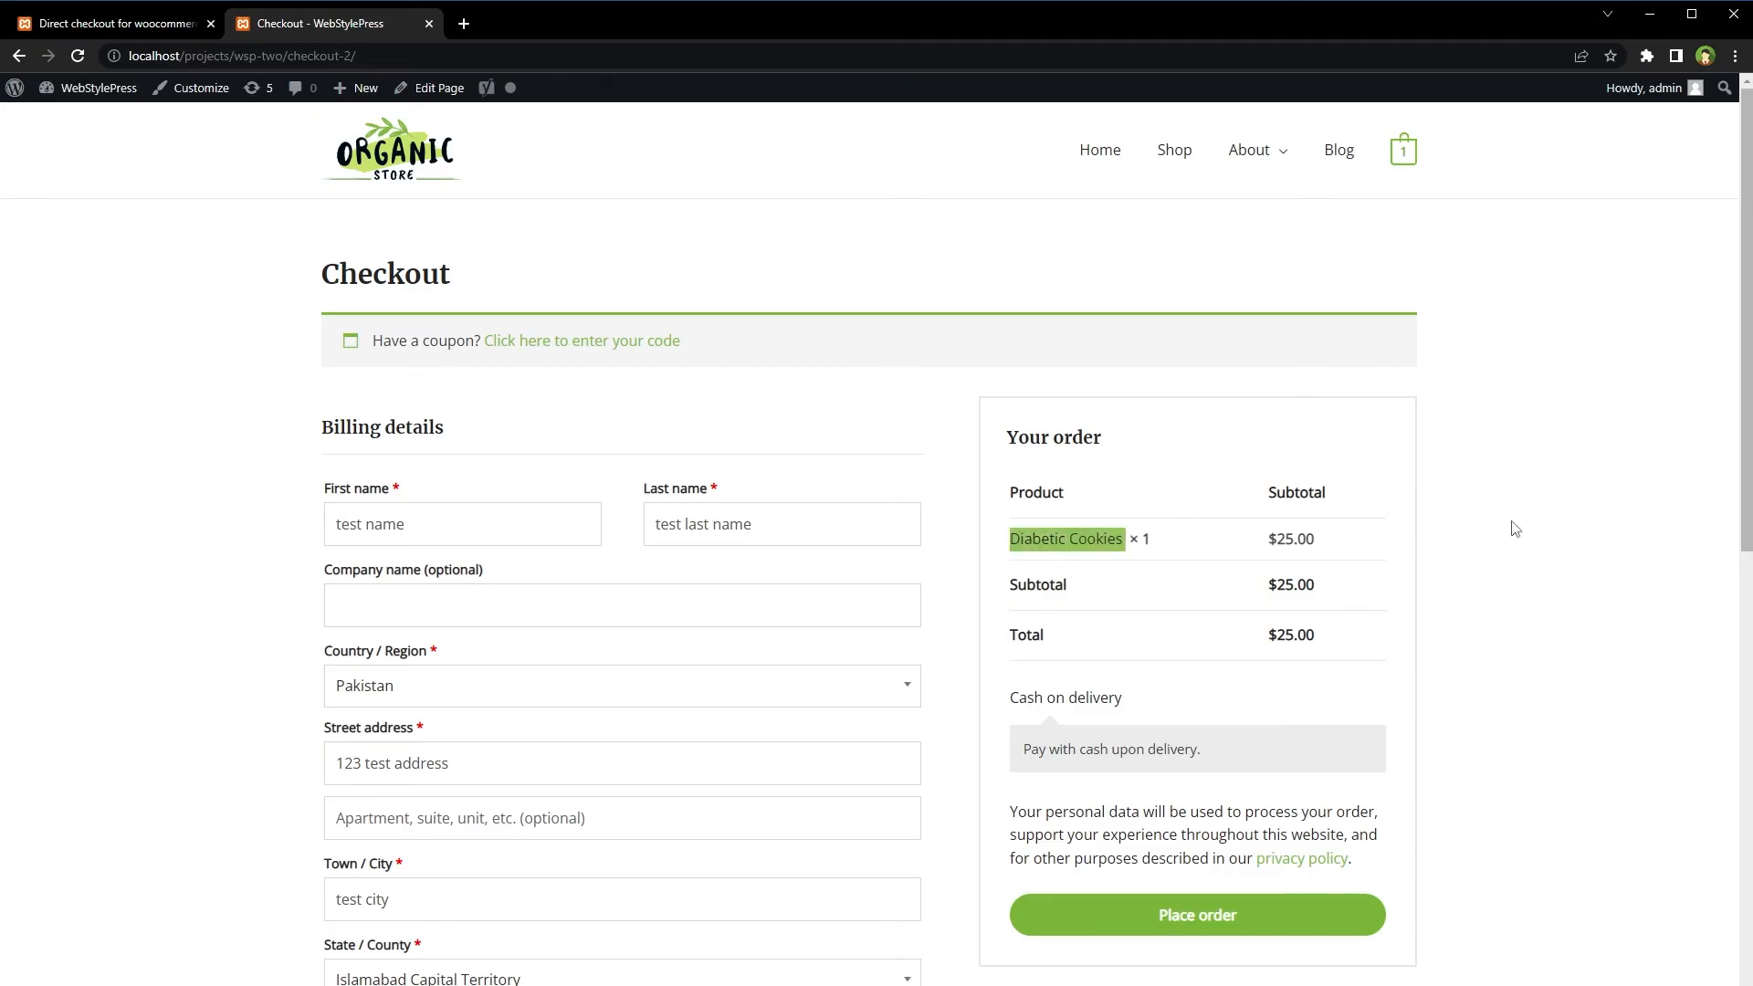